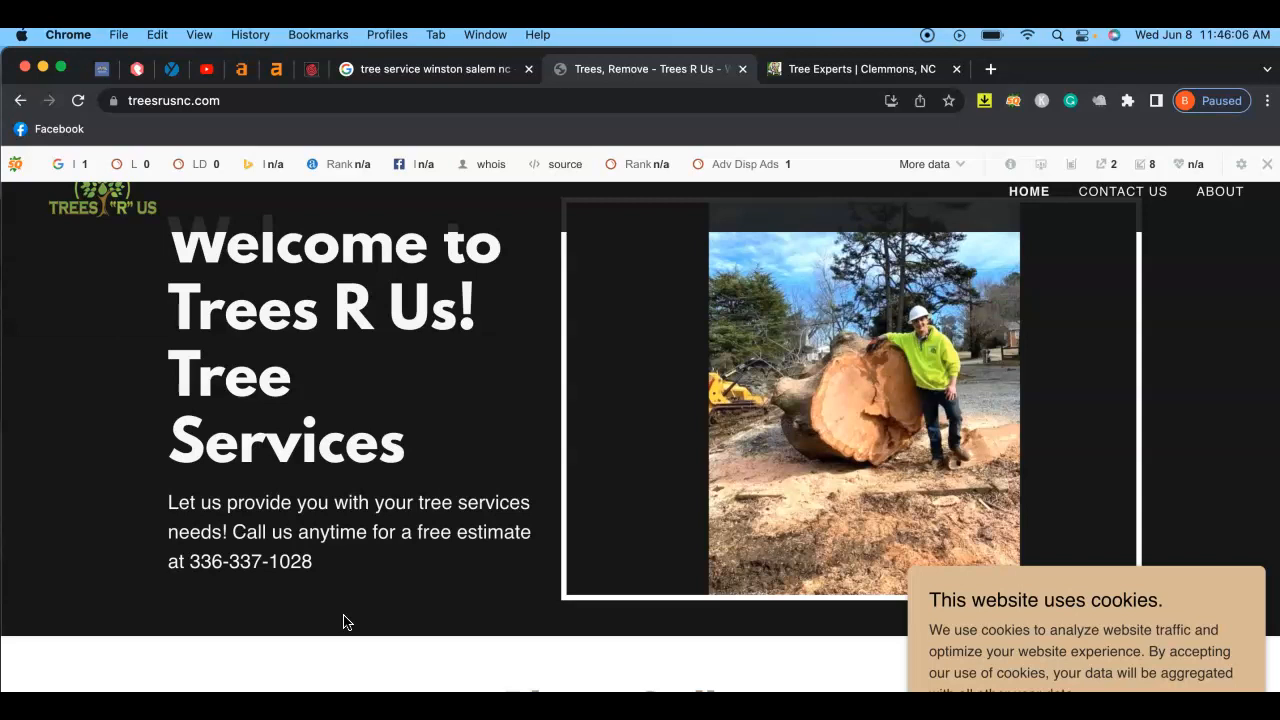
Step: Scroll down the treesrusnc.com homepage
scroll("down", 3)
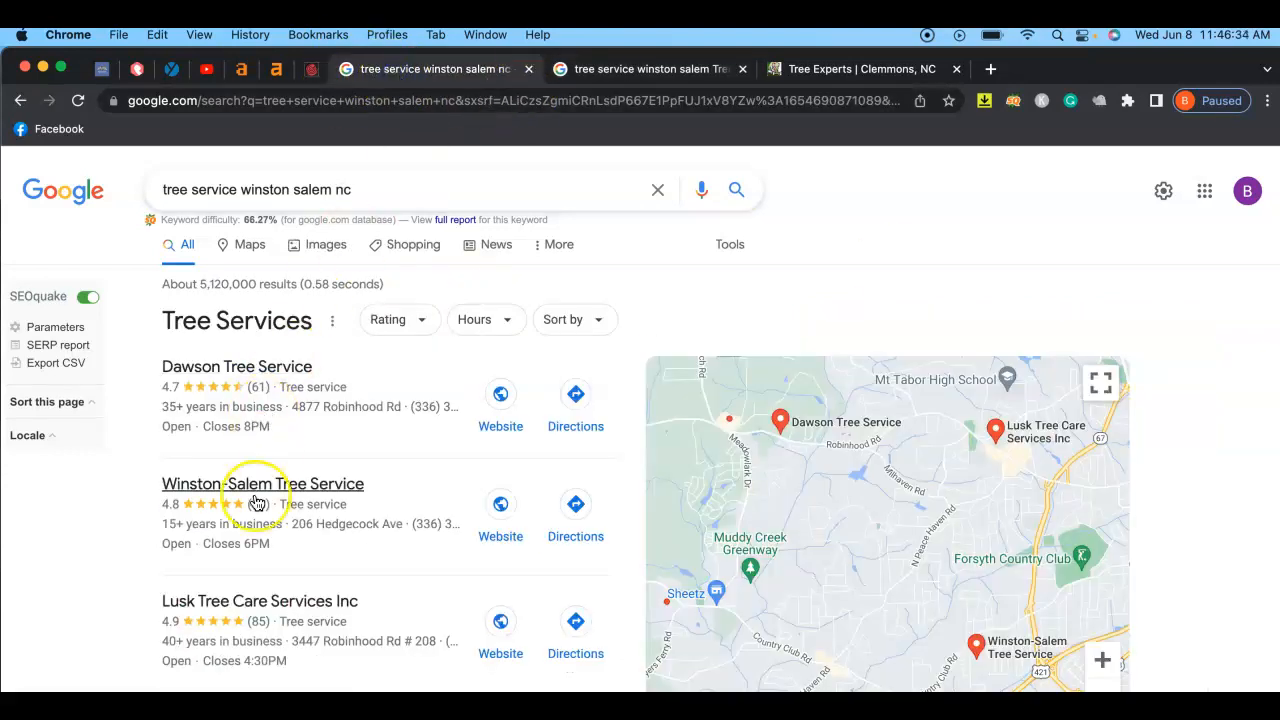
Step: Expand the local pack to 'More businesses' and browse the Winston-Salem tree service listings
scroll("down", 3)
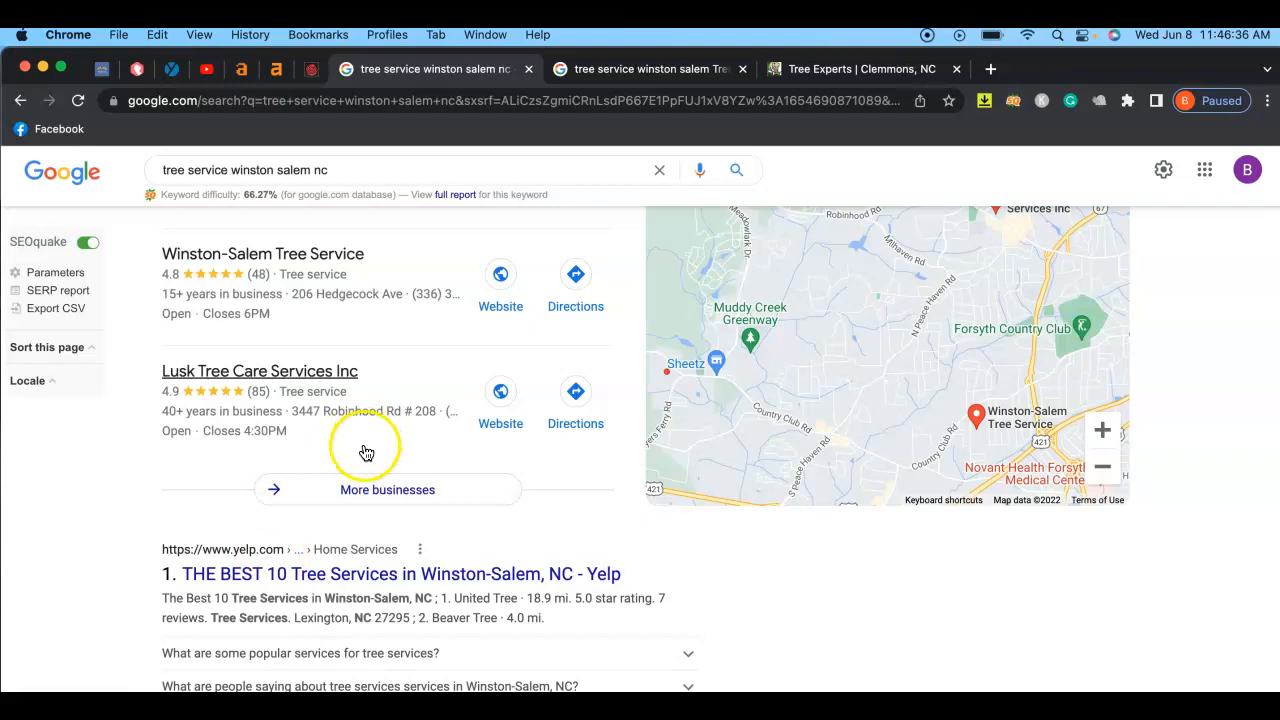
mouse_move(375, 490)
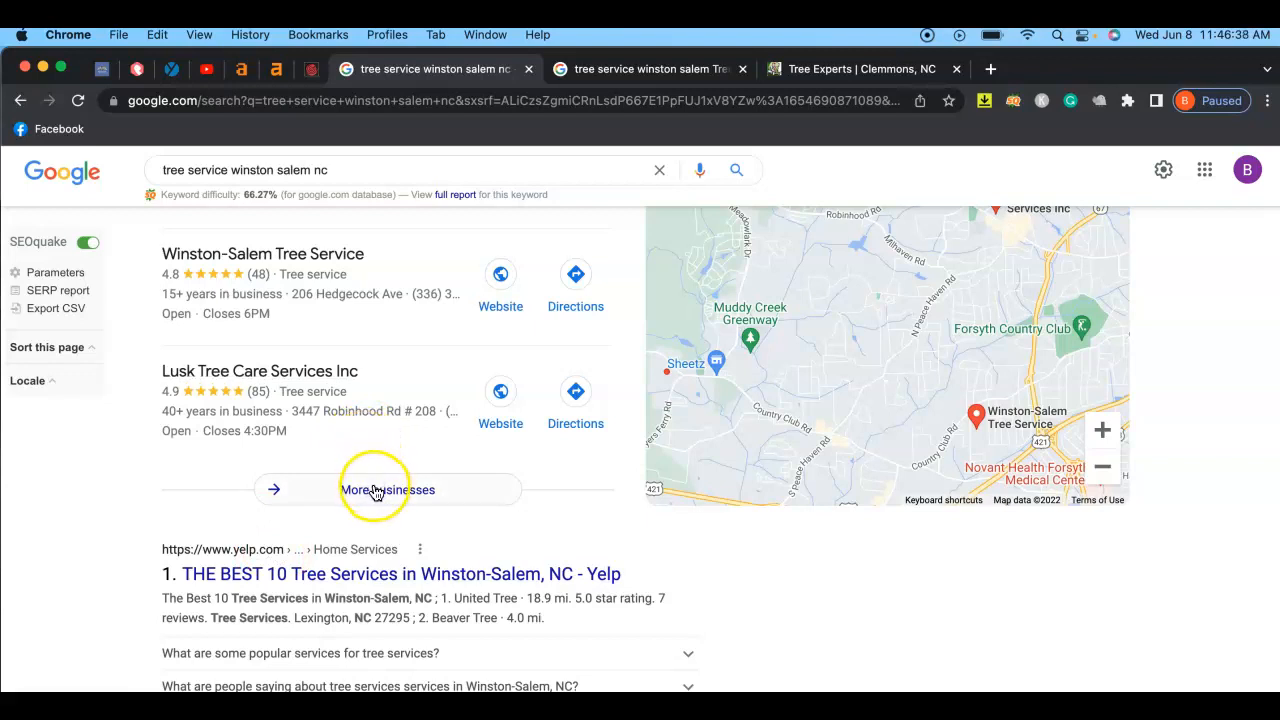
left_click(387, 489)
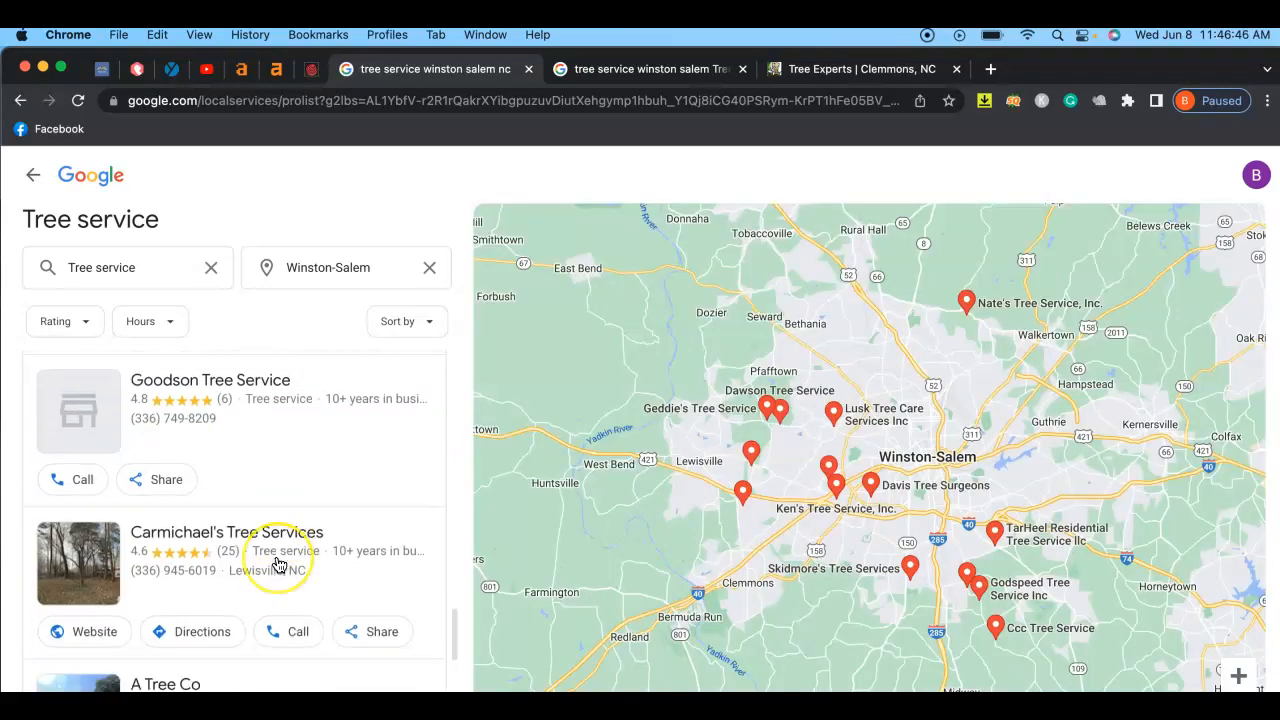
scroll("down", 3)
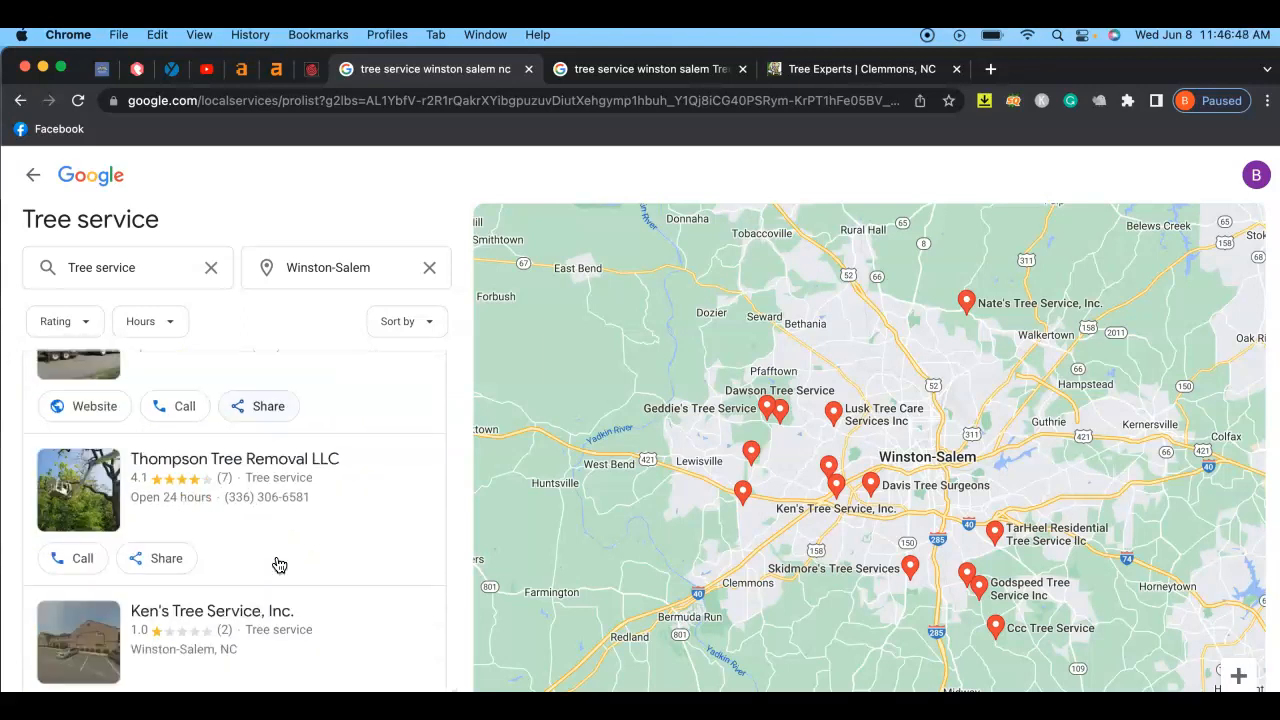
scroll("down", 3)
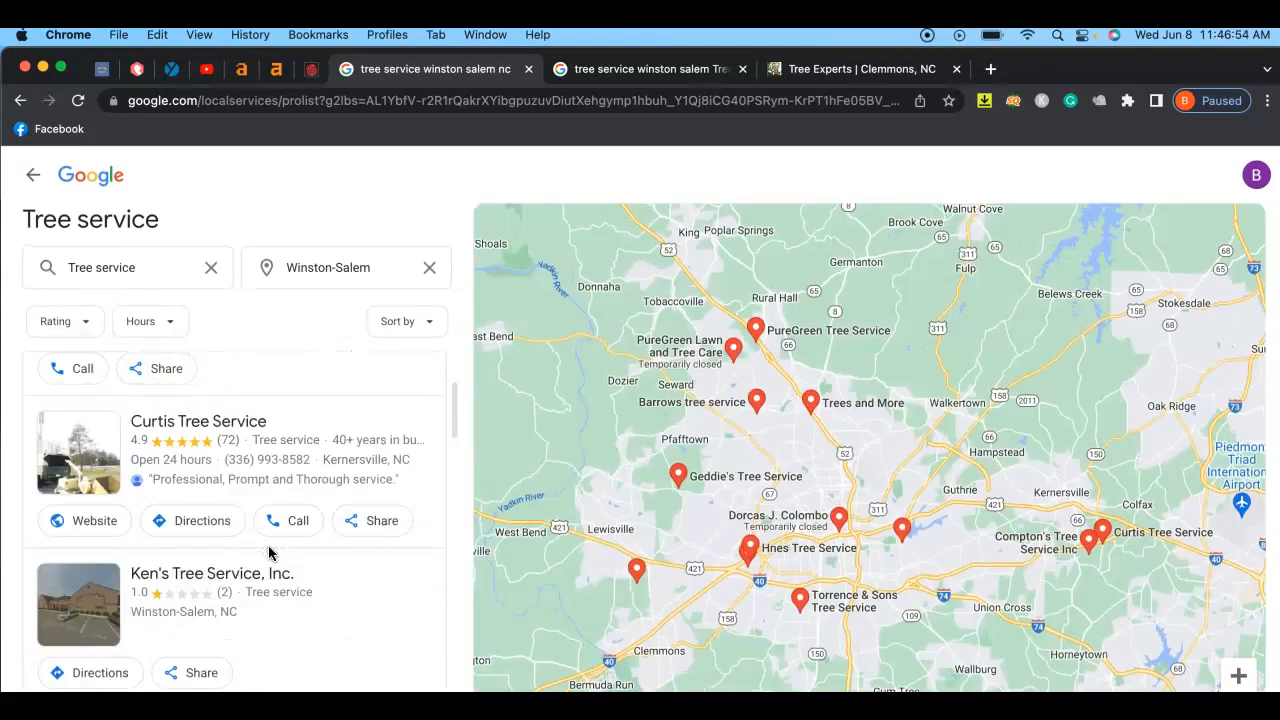
scroll("down", 3)
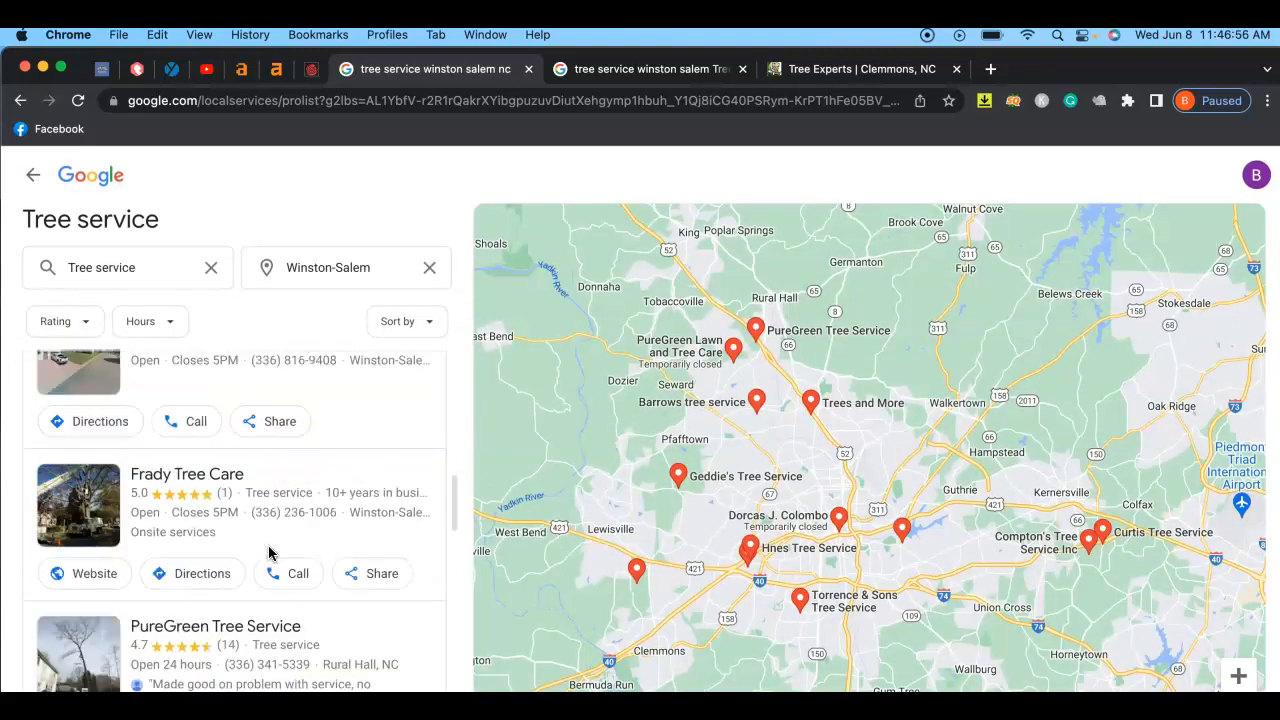
scroll("down", 3)
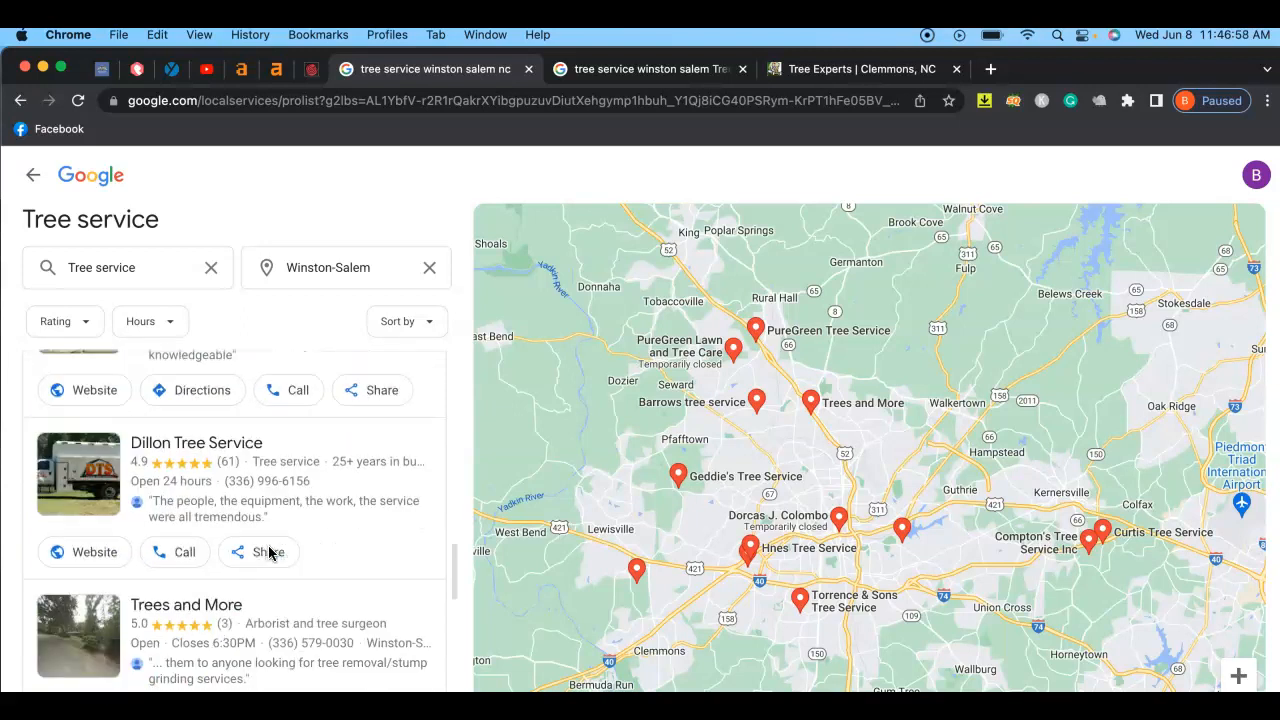
scroll("down", 3)
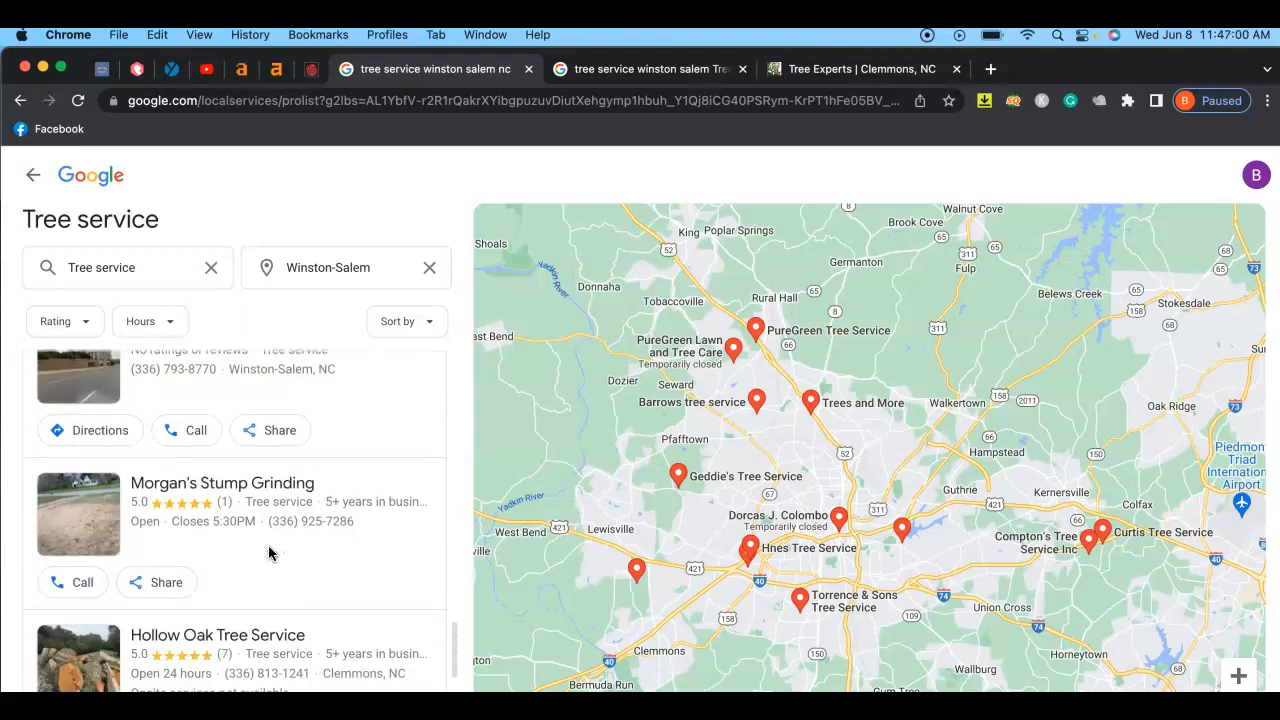
scroll("down", 3)
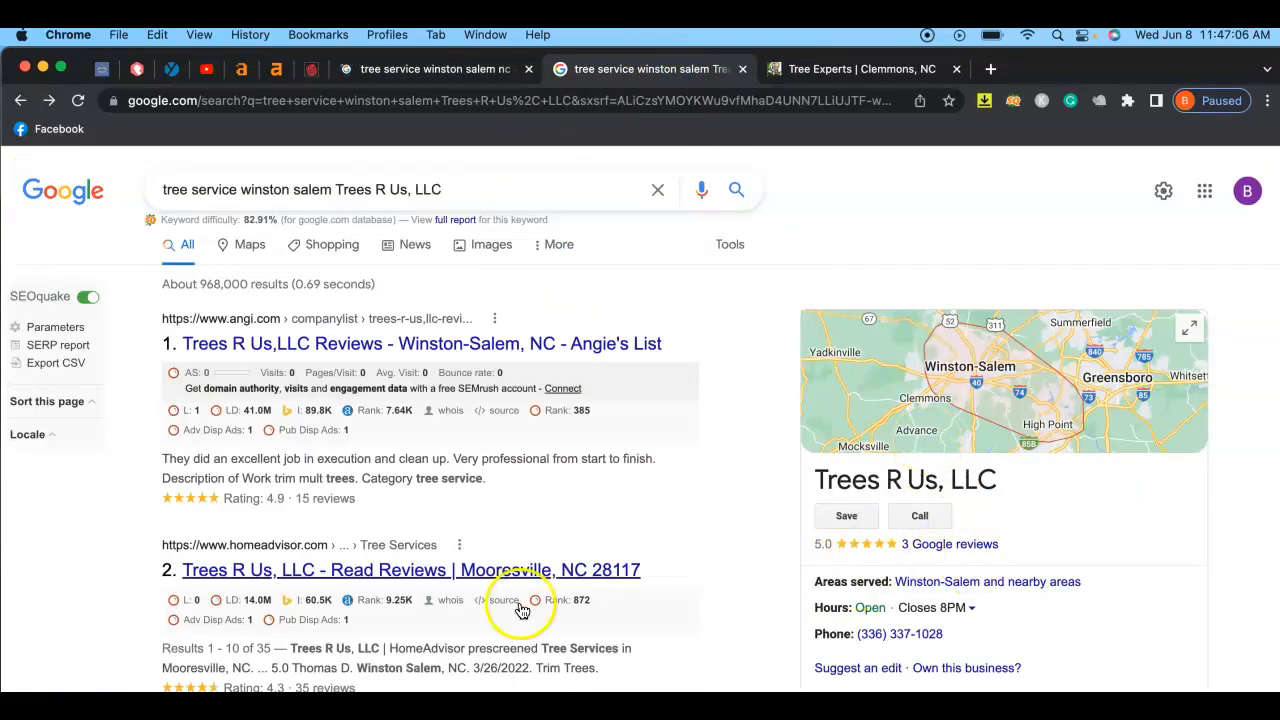
Step: Visit treesrusnc.com and scroll through its gallery, reviews and service-area section
left_click(411, 569)
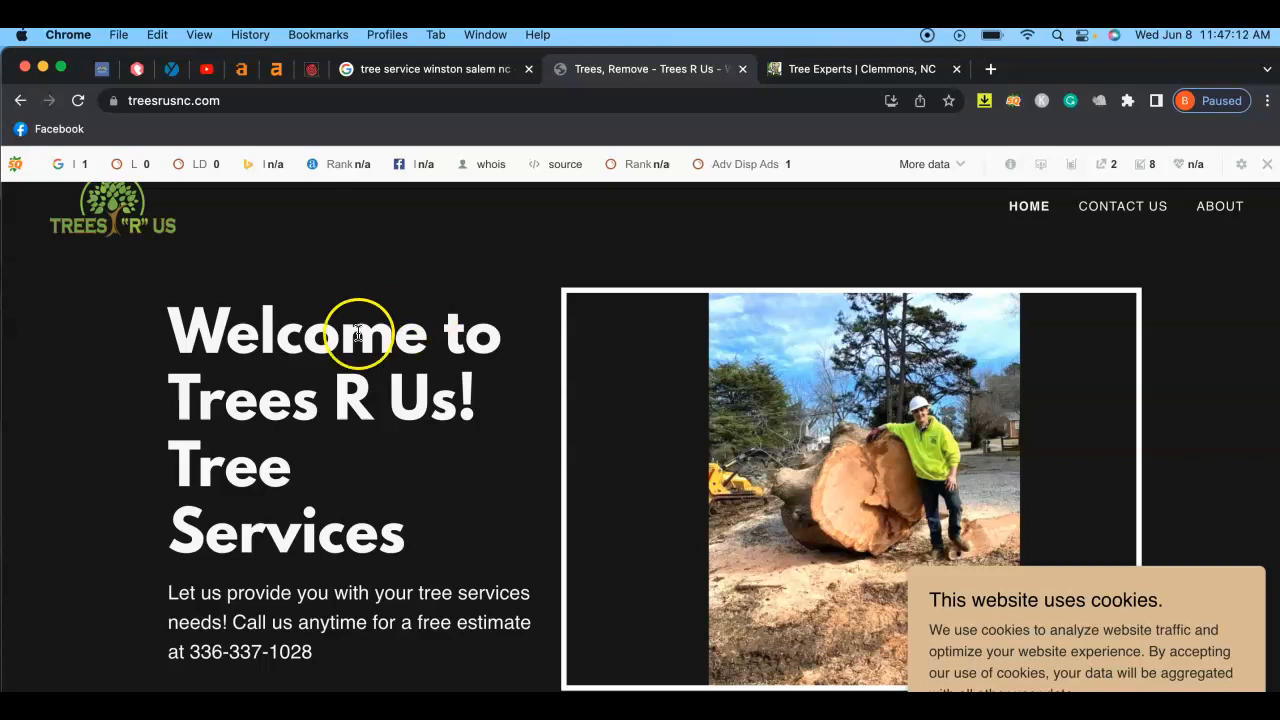
scroll("down", 3)
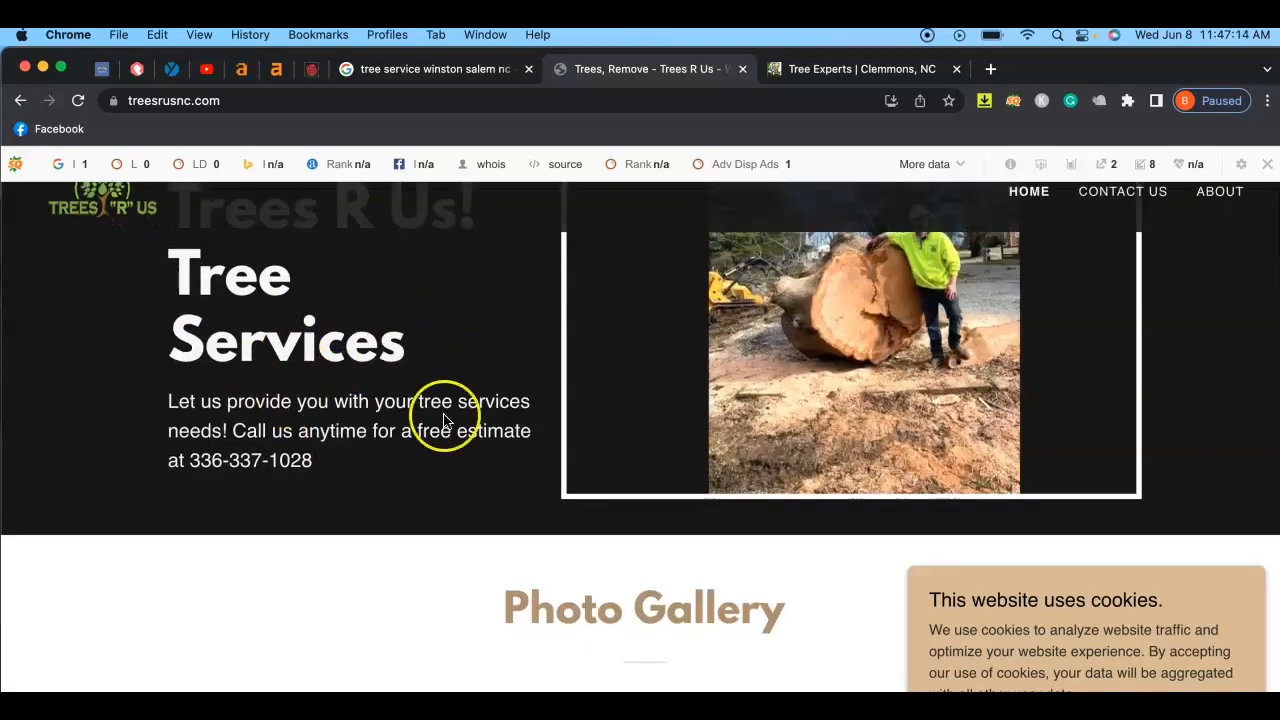
scroll("down", 3)
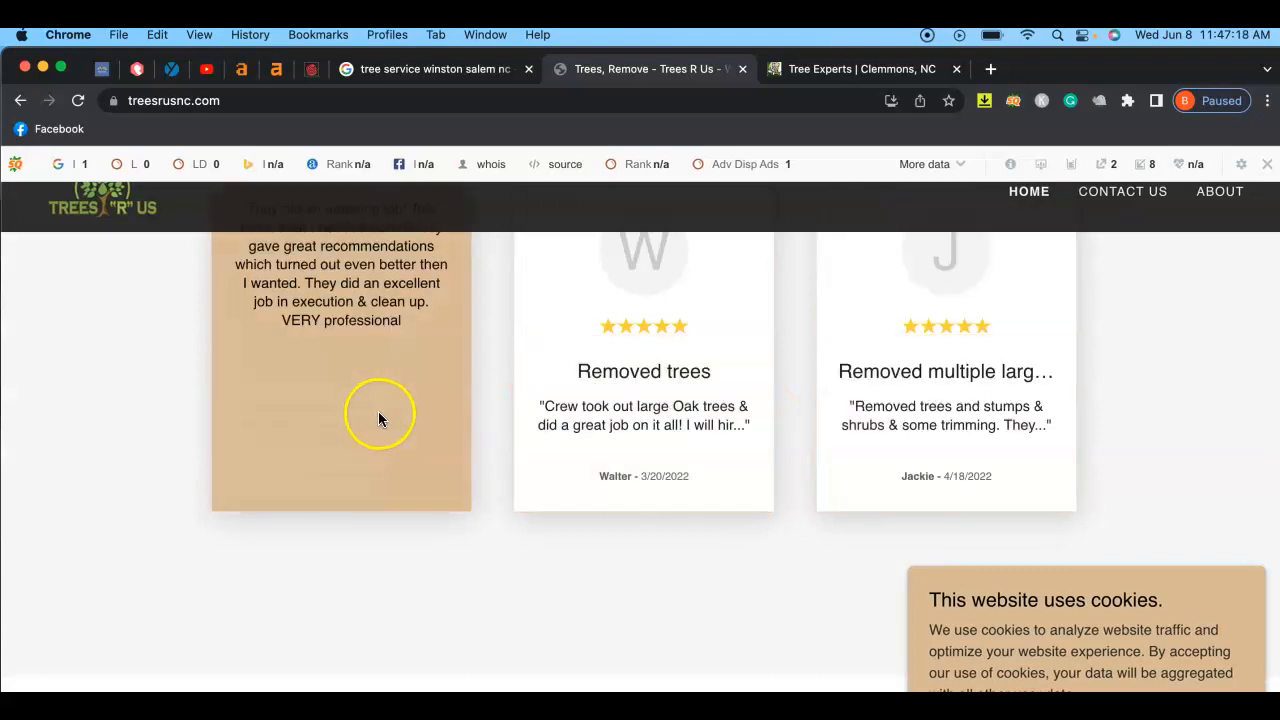
scroll("down", 3)
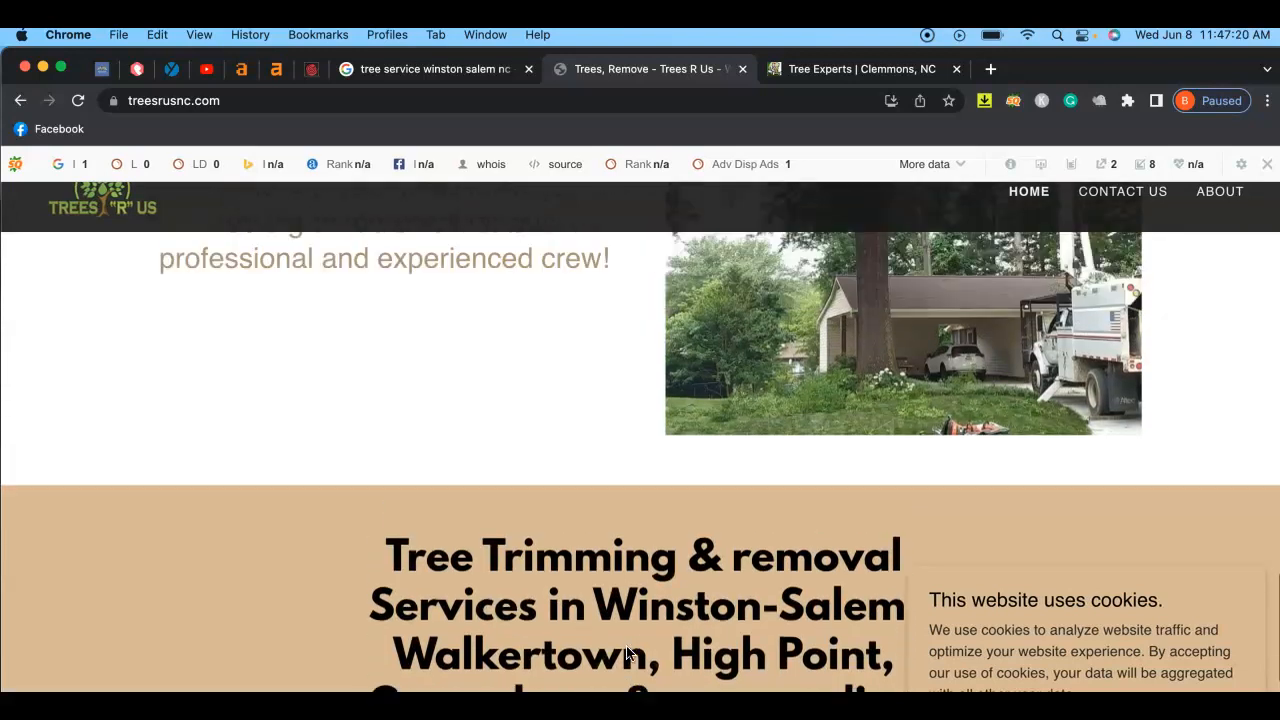
scroll("down", 3)
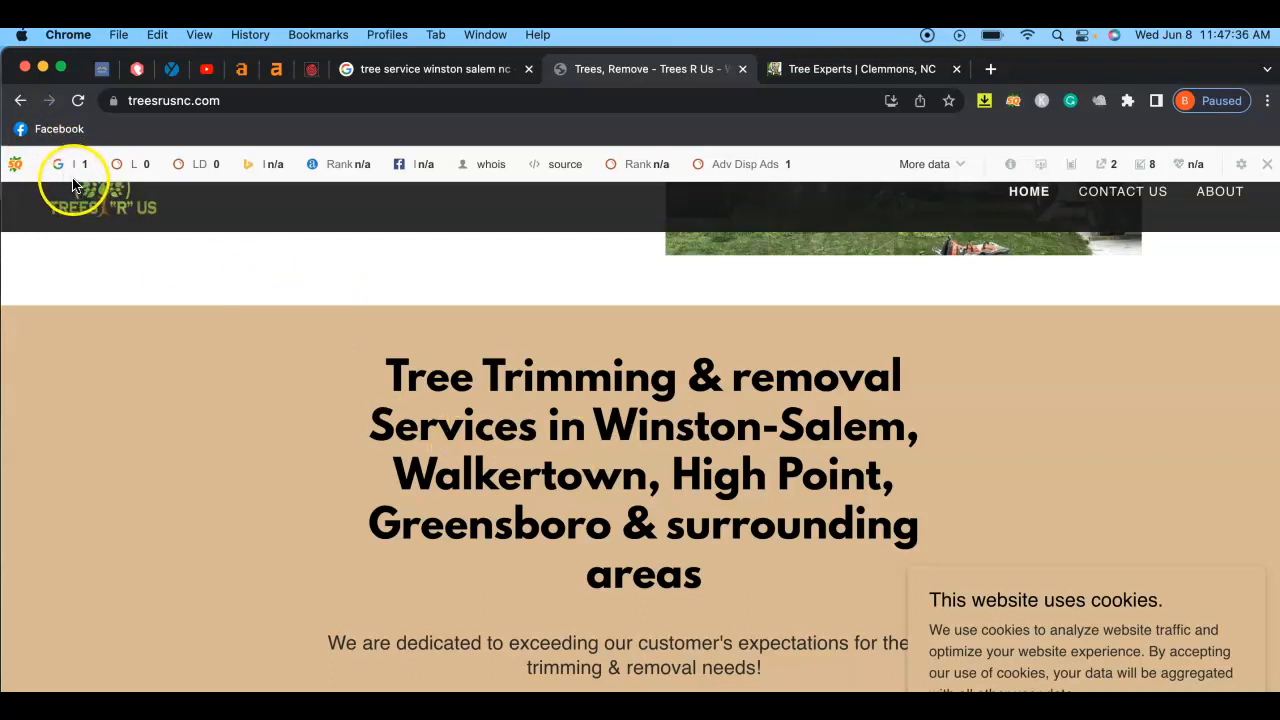
mouse_move(248, 164)
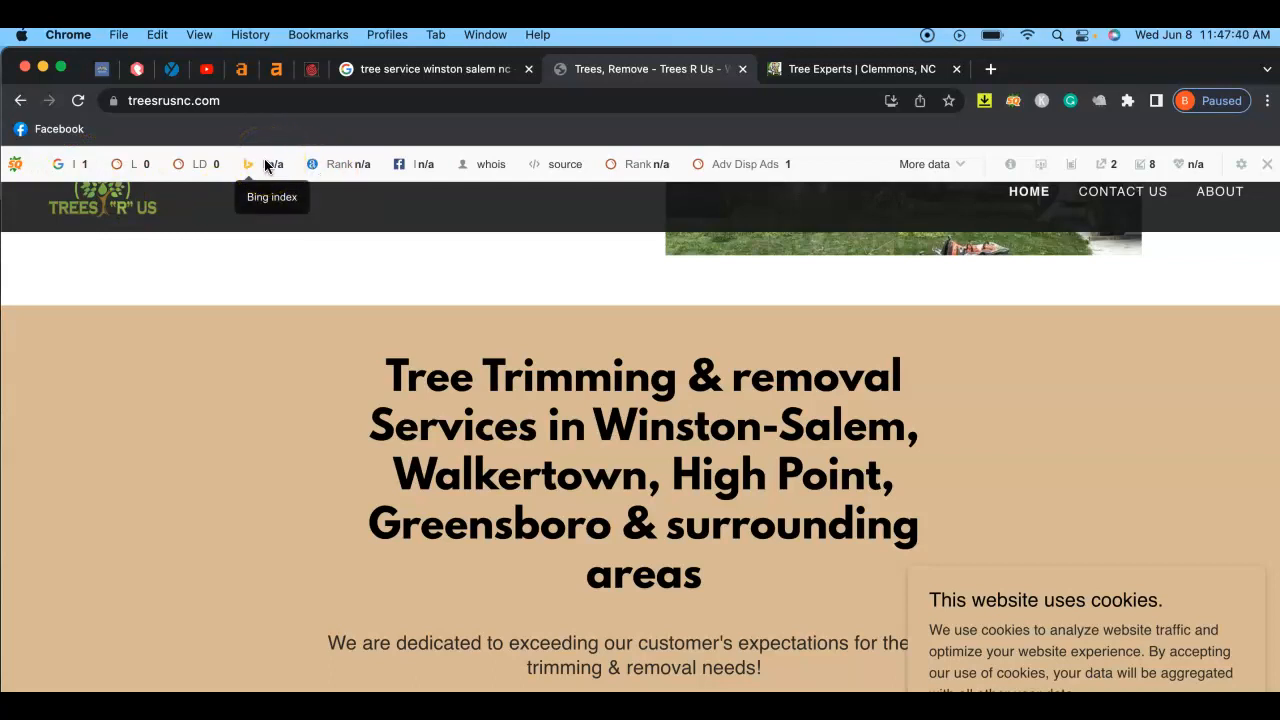
mouse_move(411, 164)
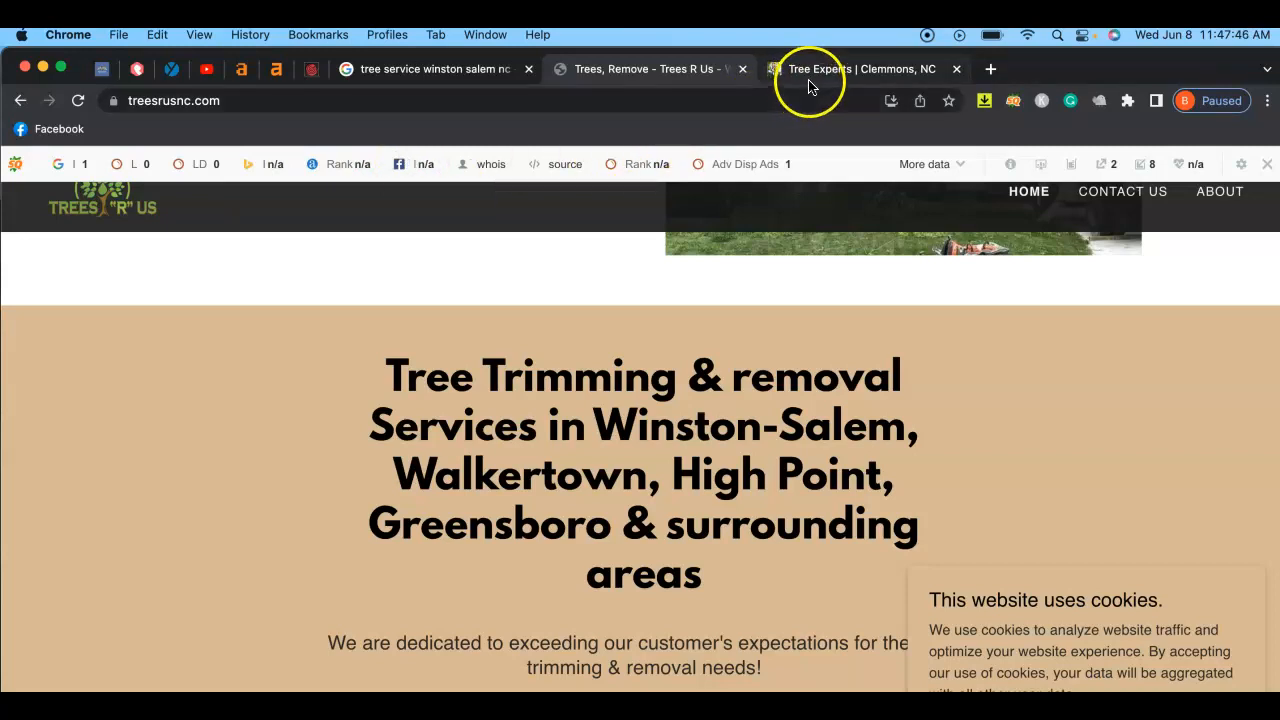
Step: Scroll the Bobby's Tree Service homepage through its about, FAQ and review sections
left_click(860, 69)
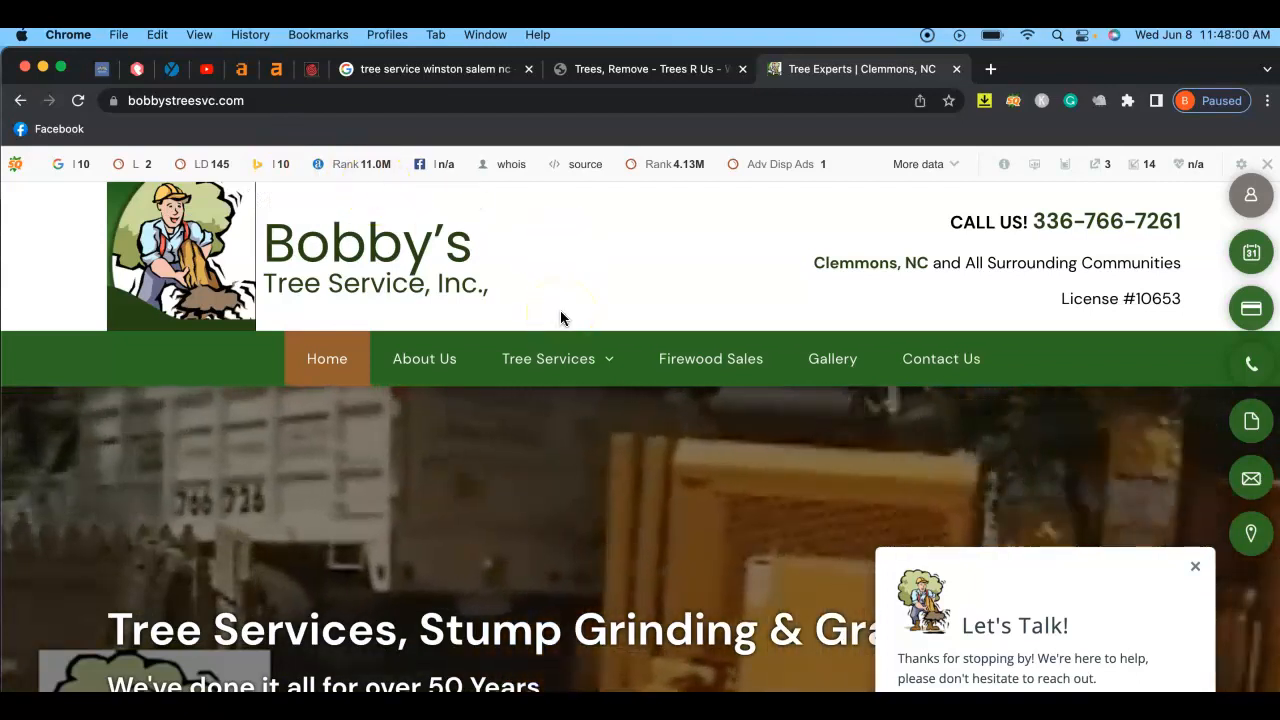
scroll("down", 3)
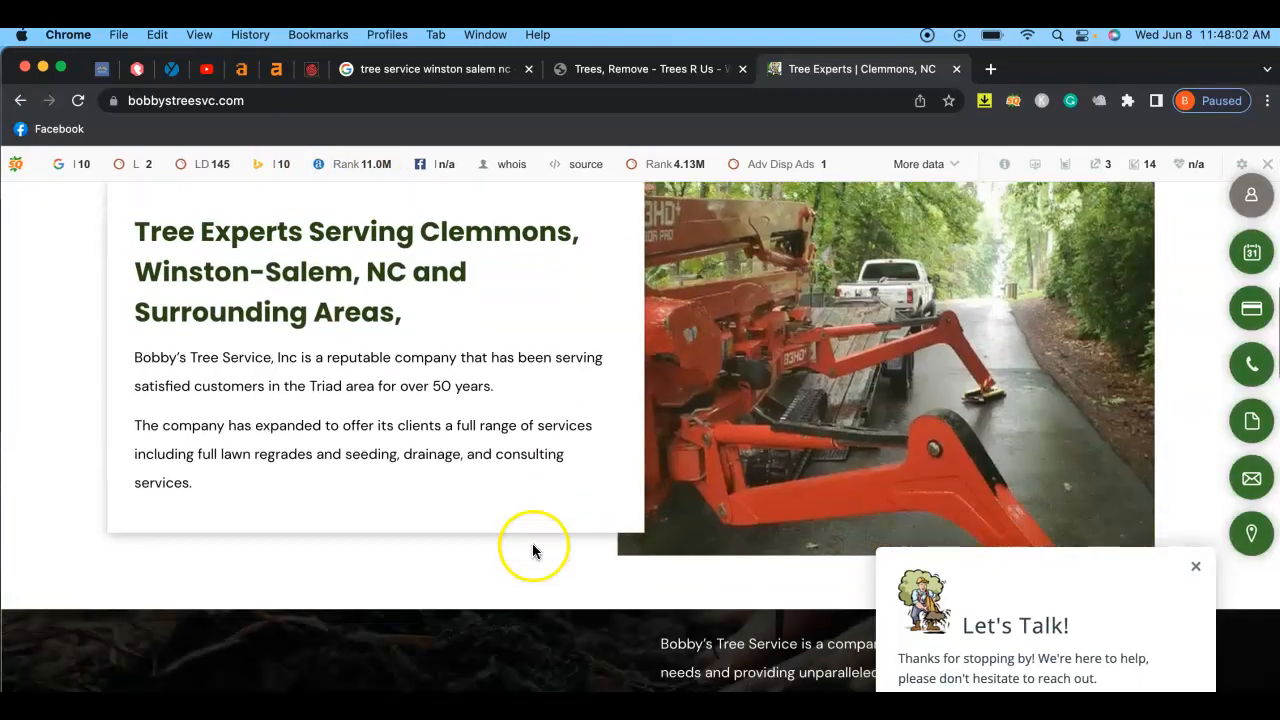
scroll("down", 3)
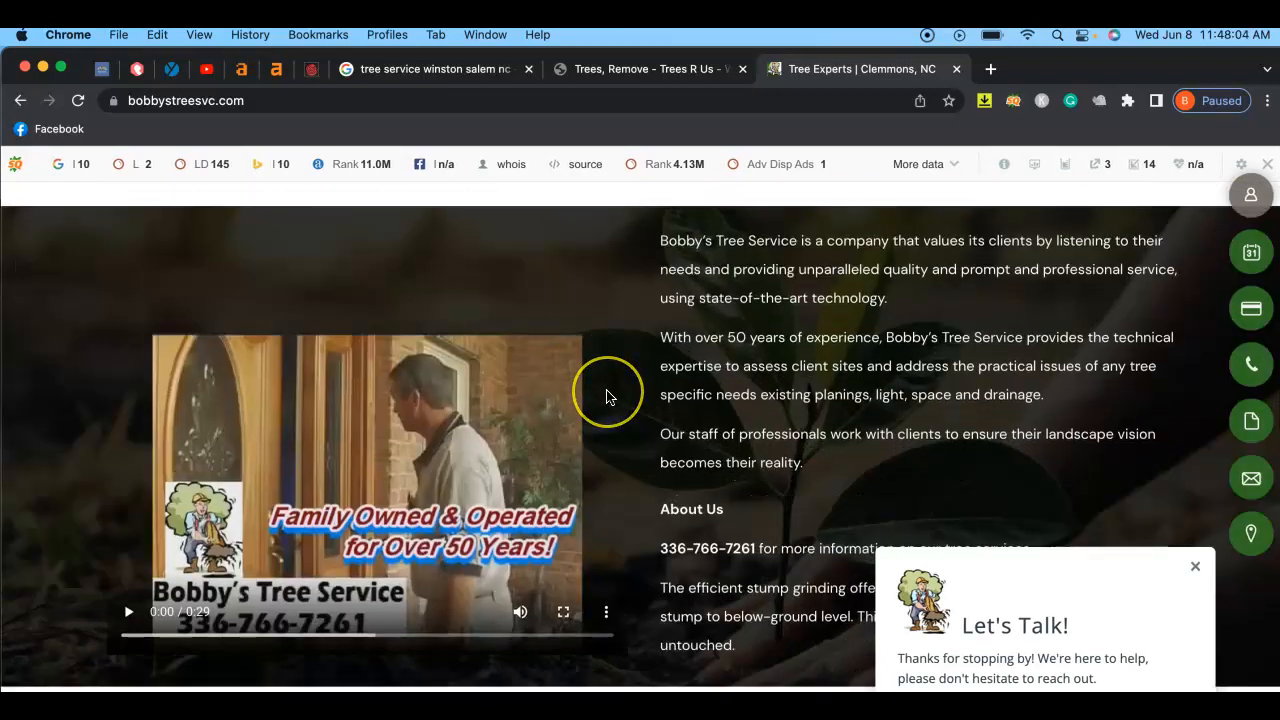
scroll("down", 3)
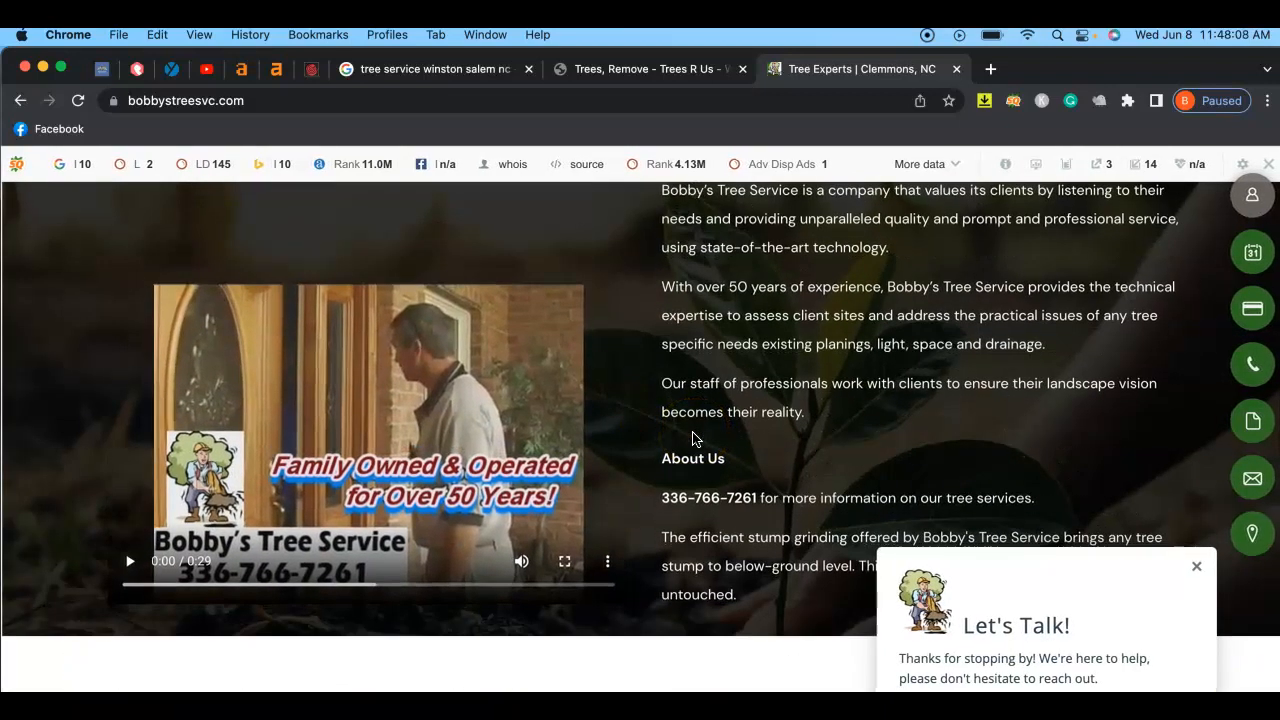
scroll("down", 3)
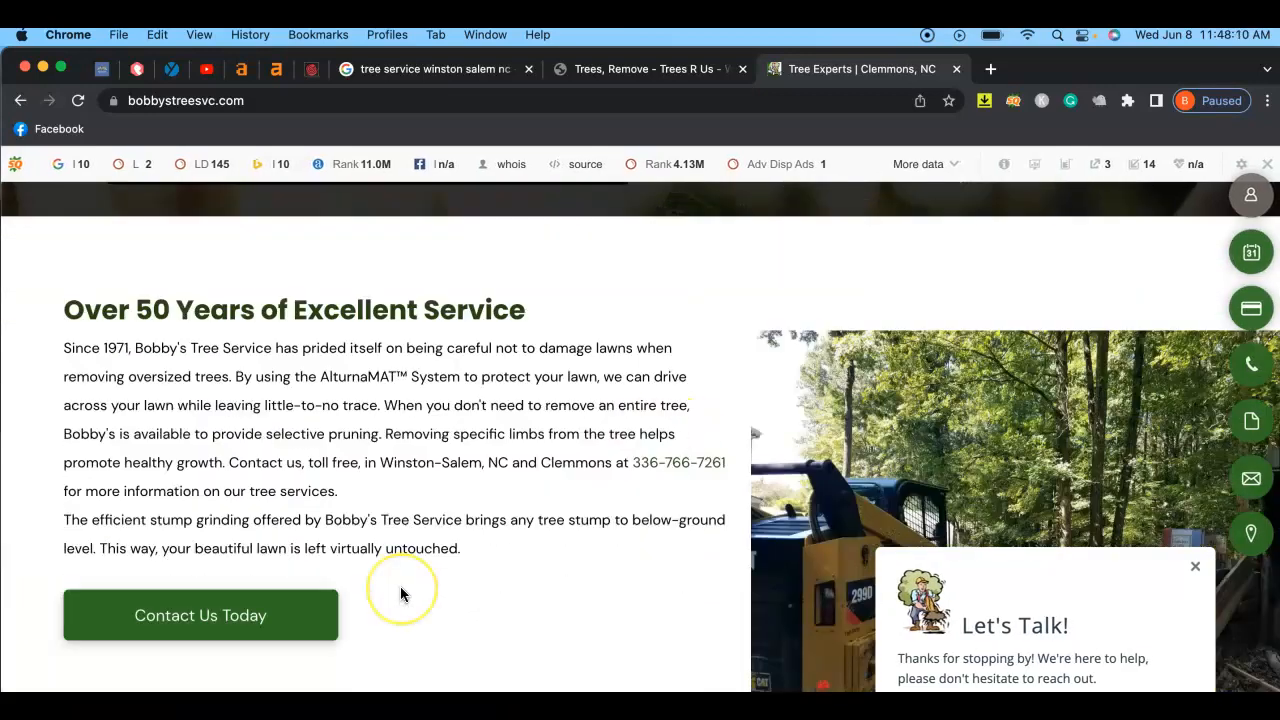
scroll("down", 3)
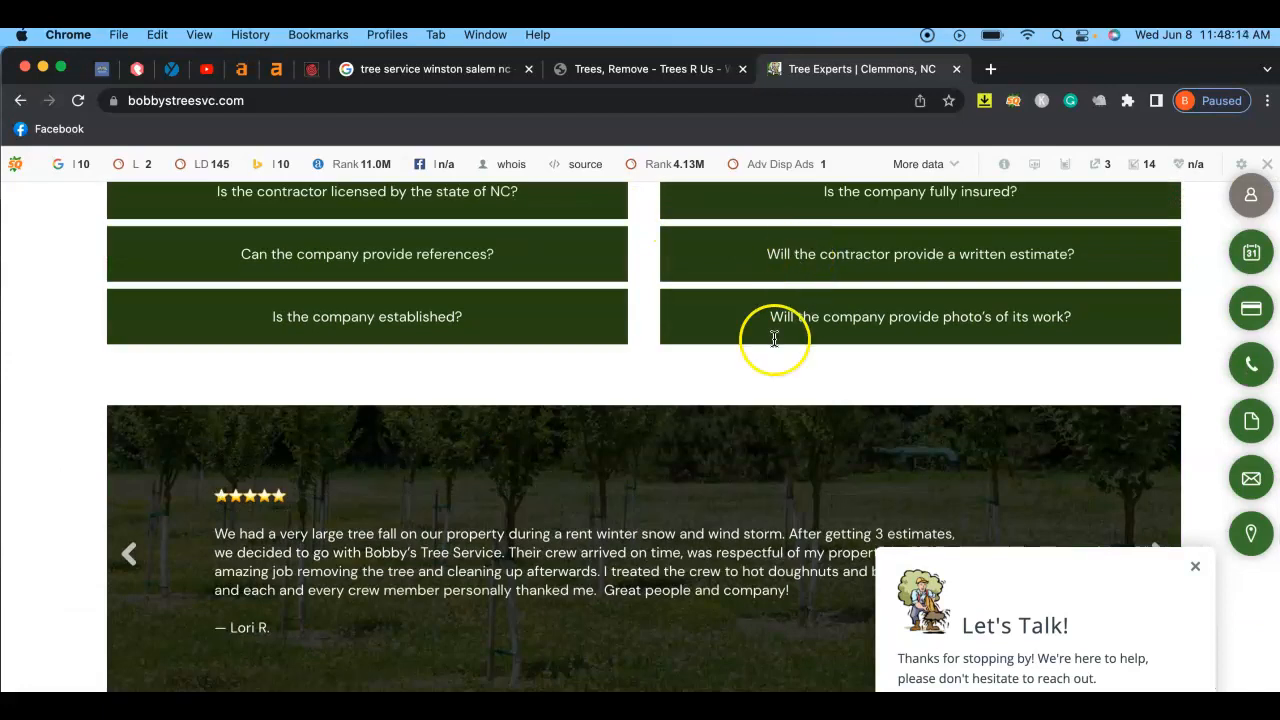
scroll("down", 3)
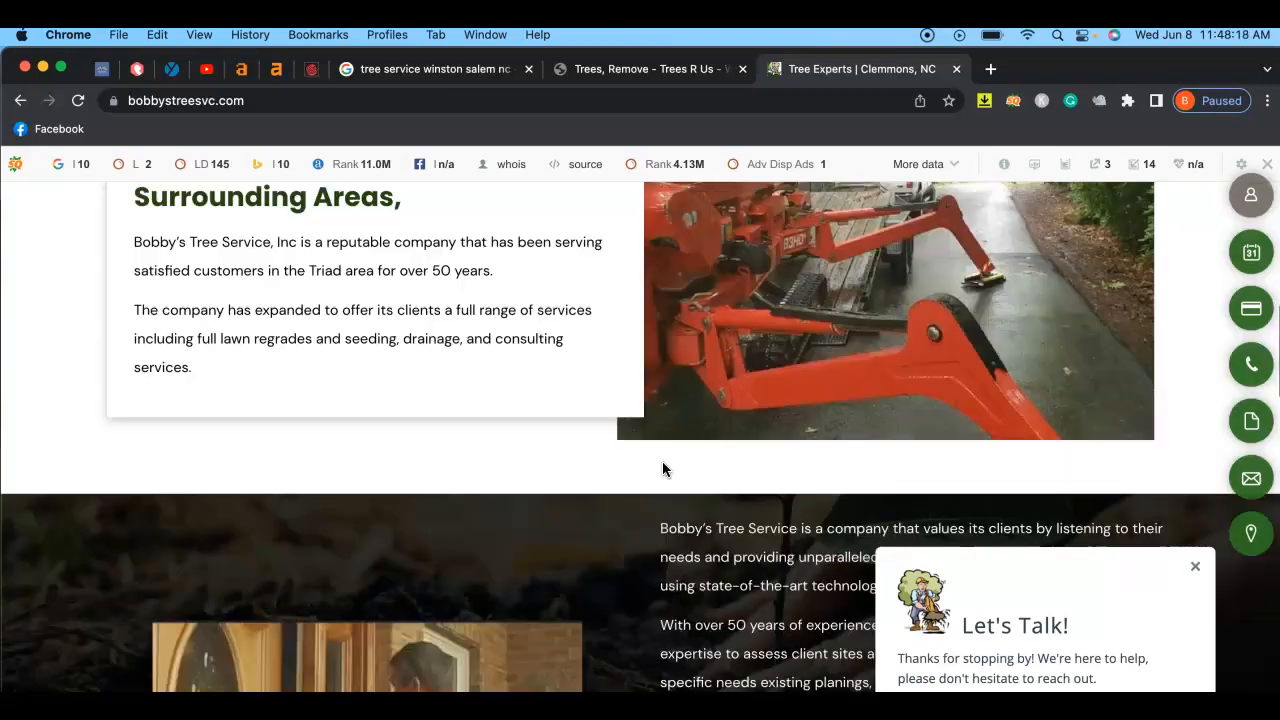
left_click(547, 358)
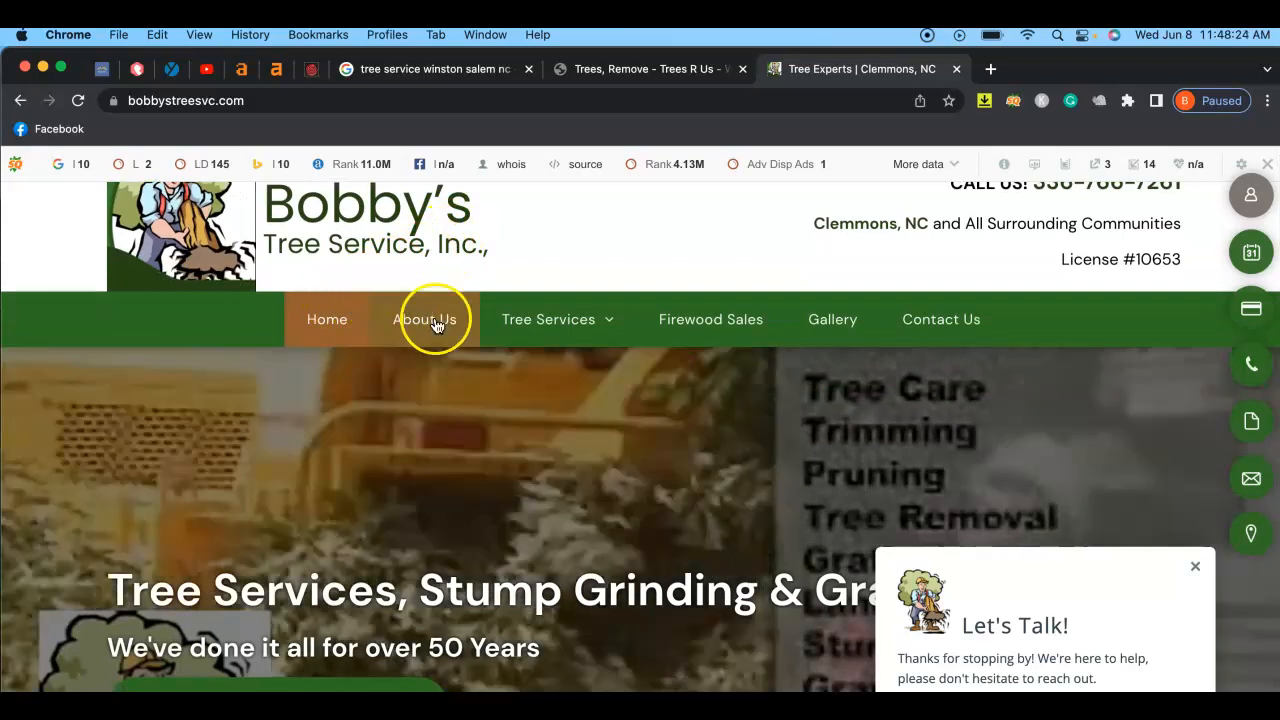
mouse_move(907, 305)
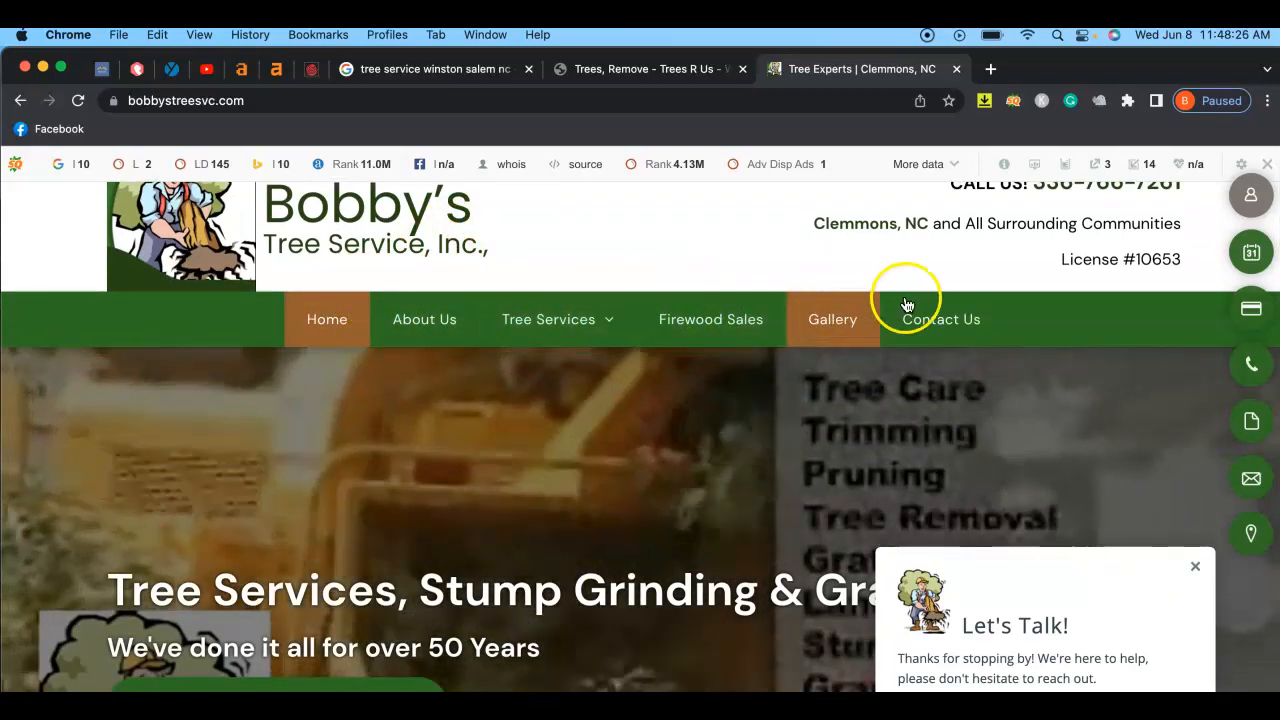
left_click(548, 319)
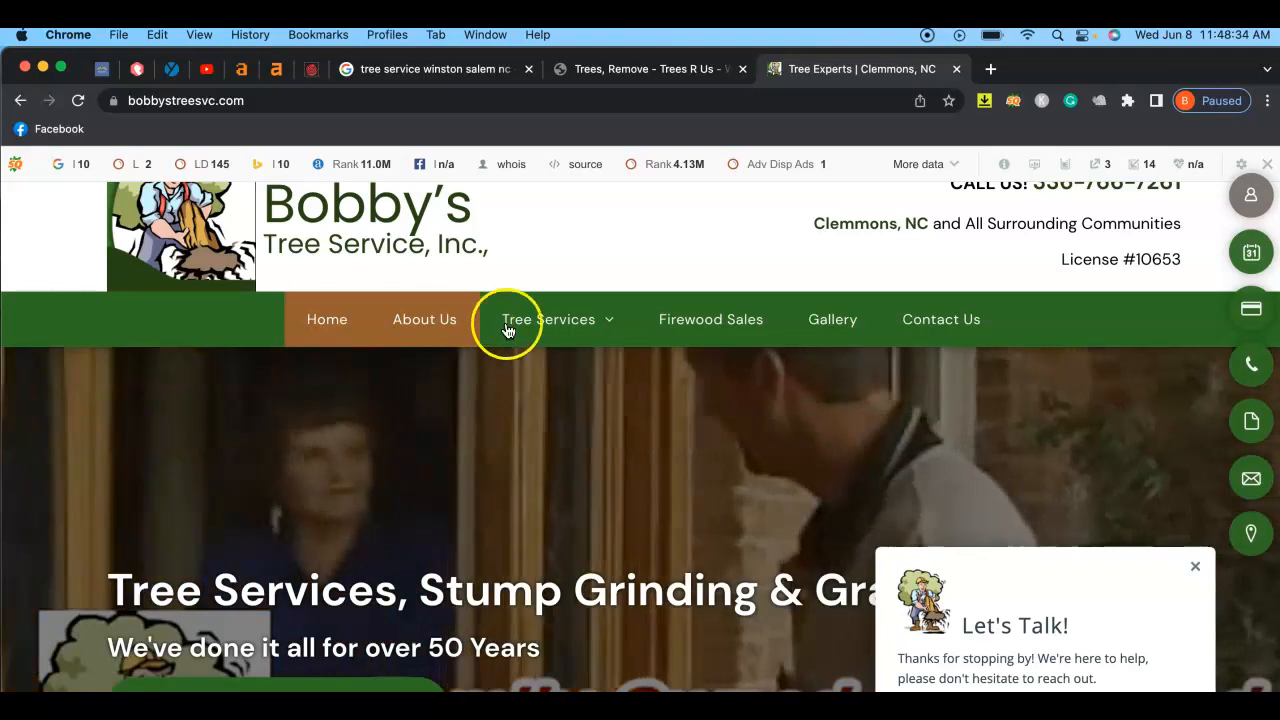
left_click(548, 319)
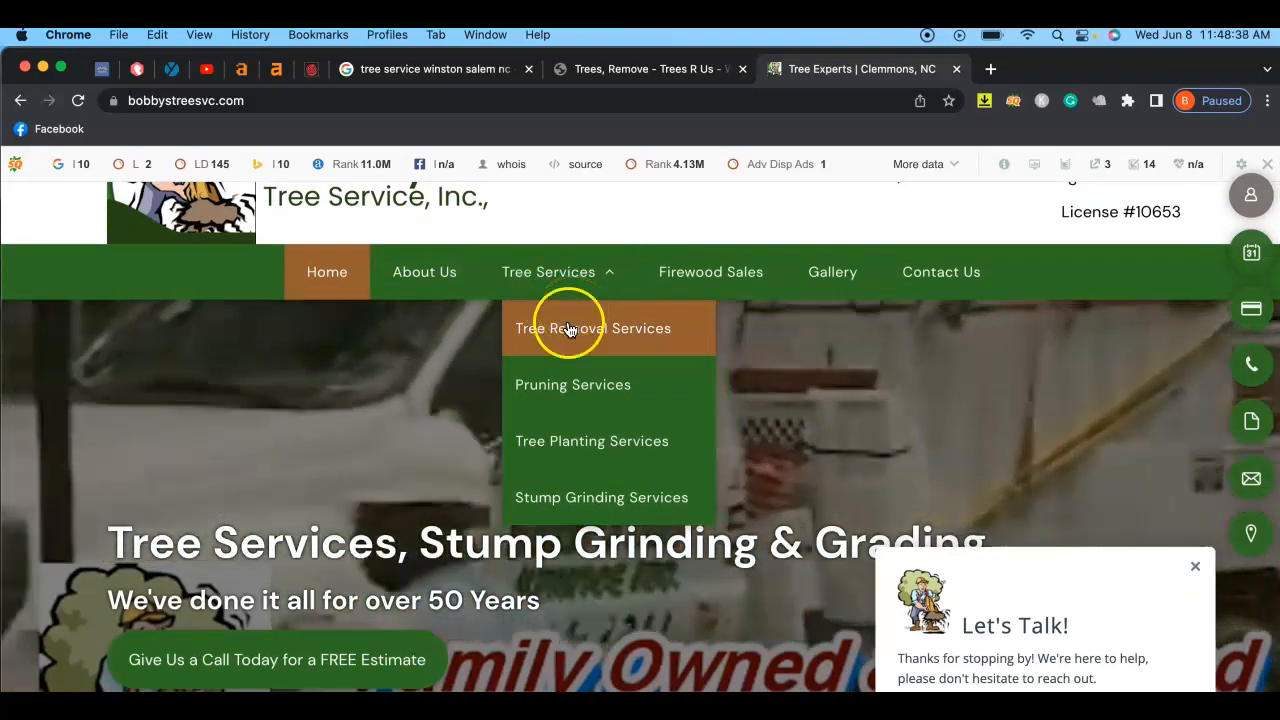
mouse_move(554, 405)
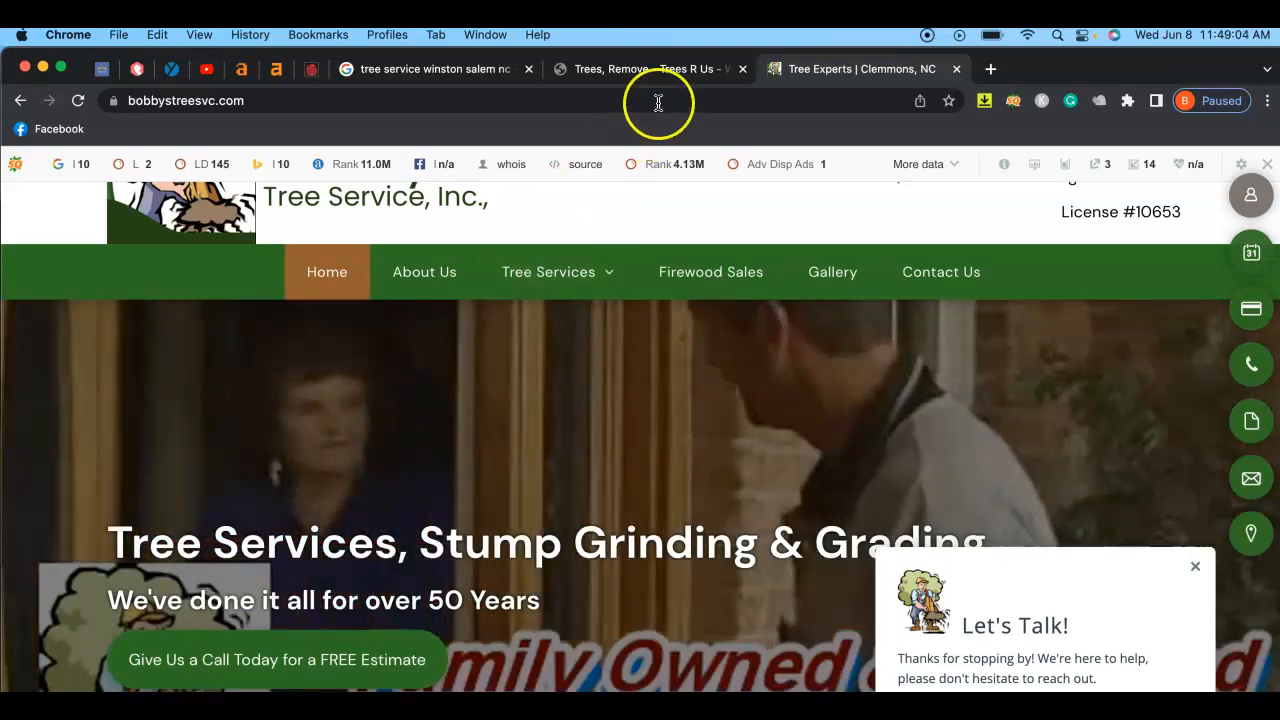
Step: Glance at the Trees R Us tab, then return to the Whitespark citation results
left_click(640, 69)
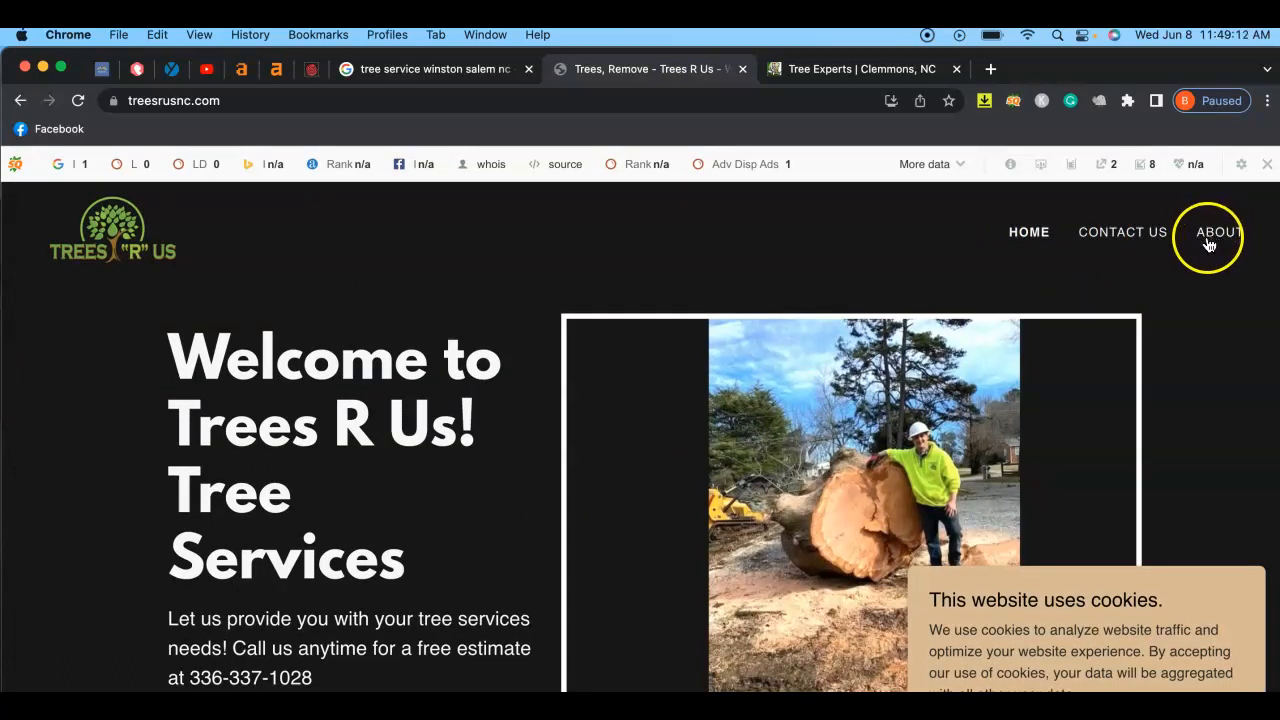
mouse_move(965, 145)
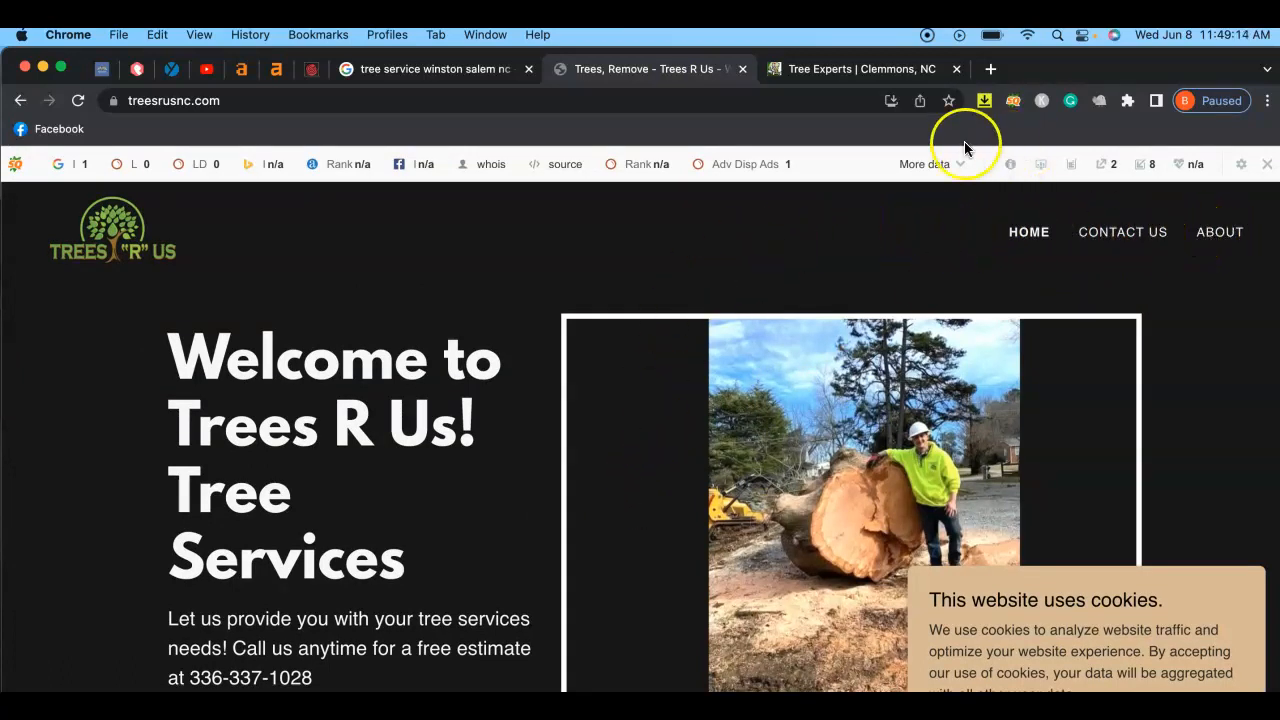
mouse_move(857, 238)
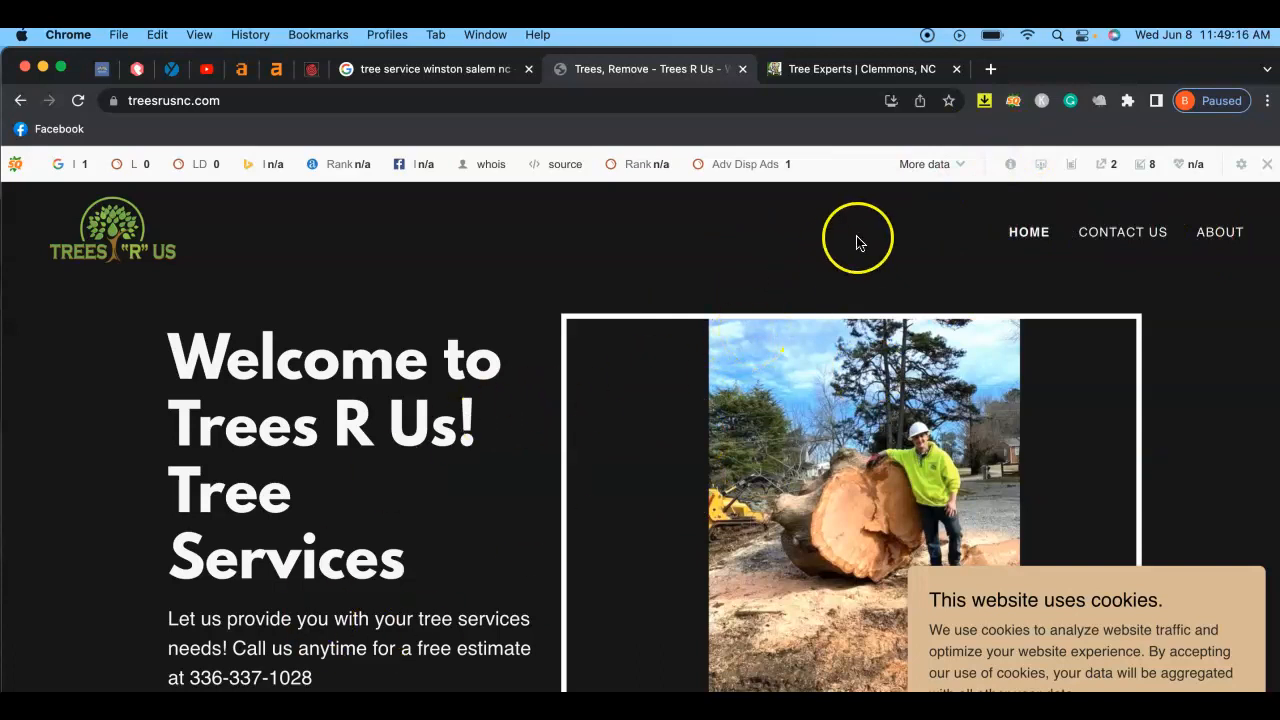
mouse_move(800, 278)
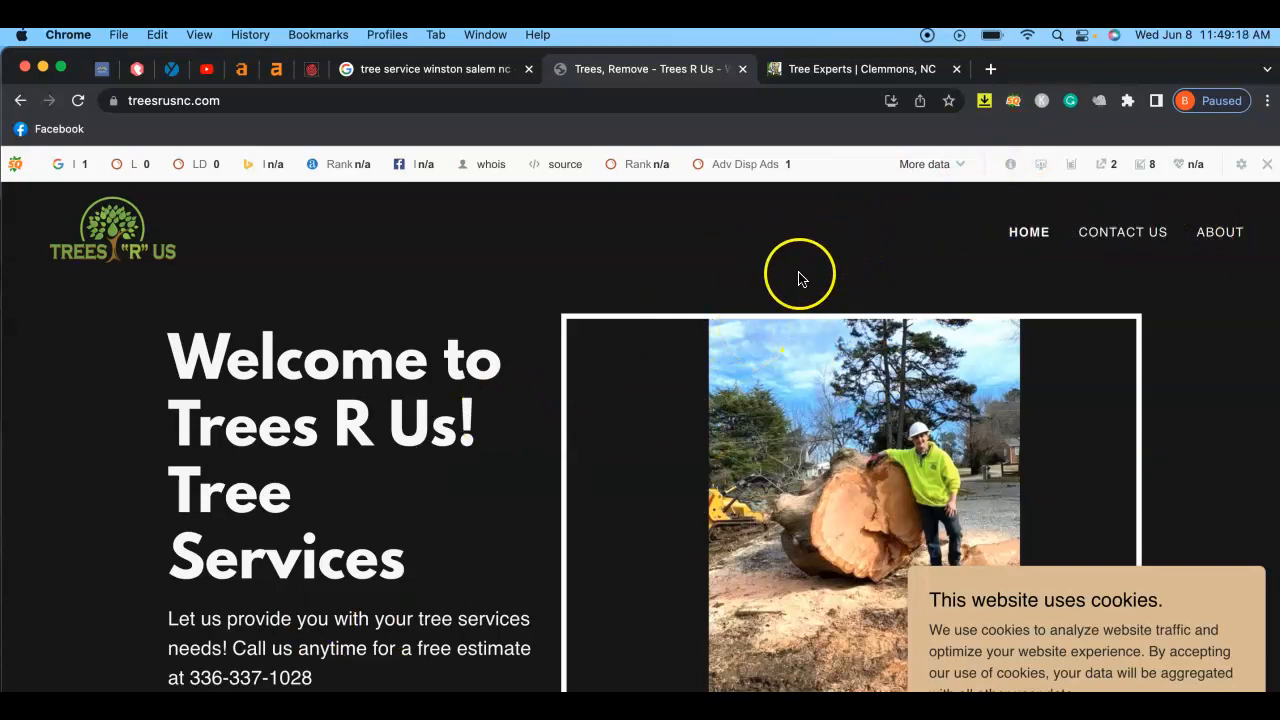
mouse_move(447, 462)
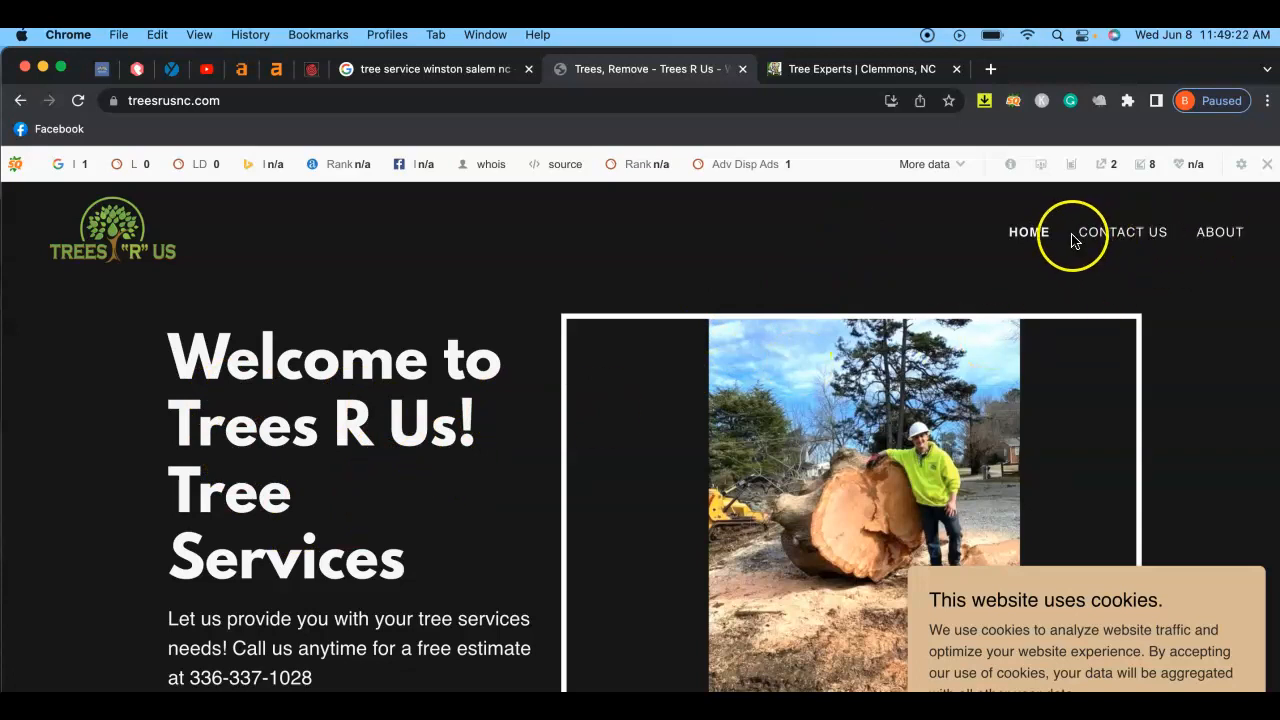
mouse_move(348, 443)
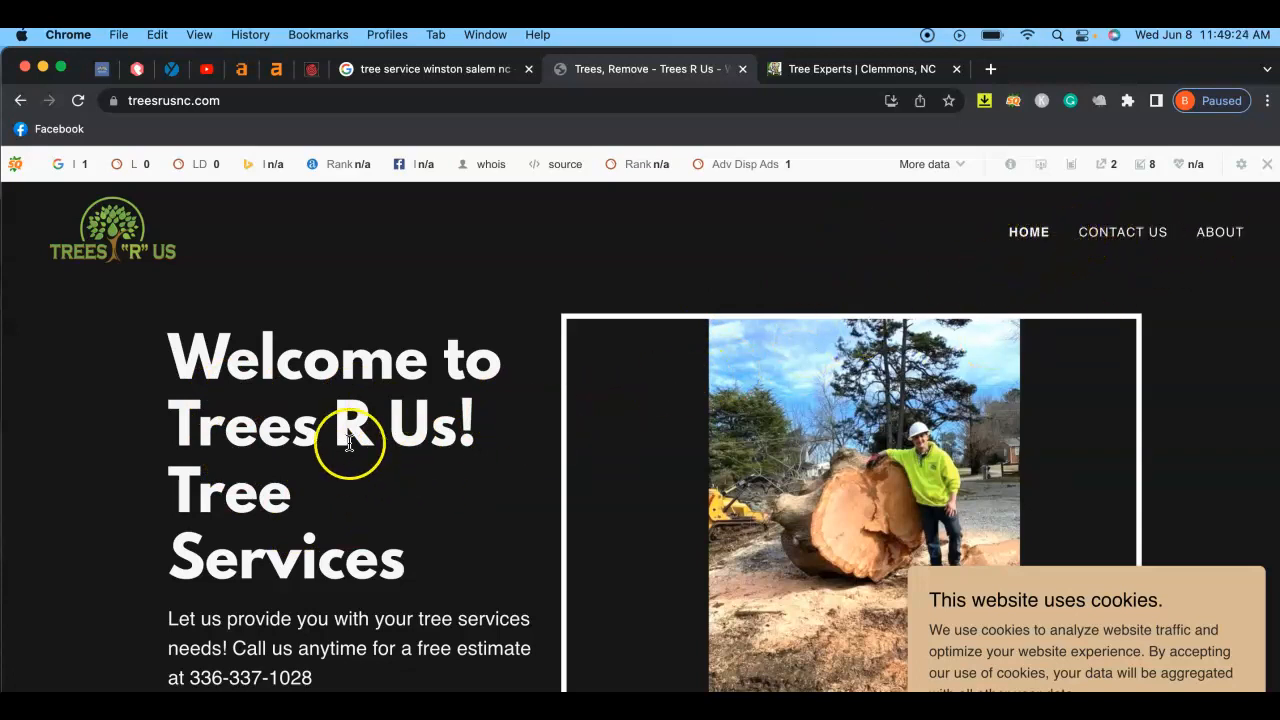
left_click(311, 69)
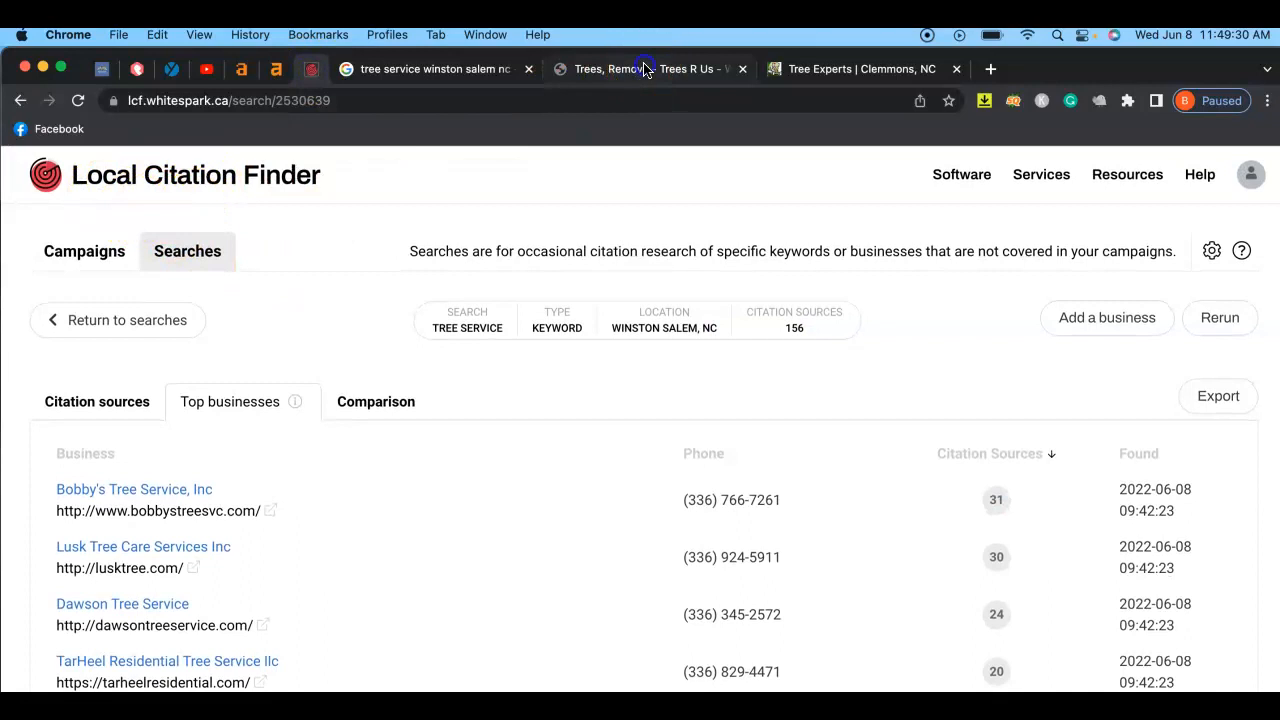
left_click(650, 69)
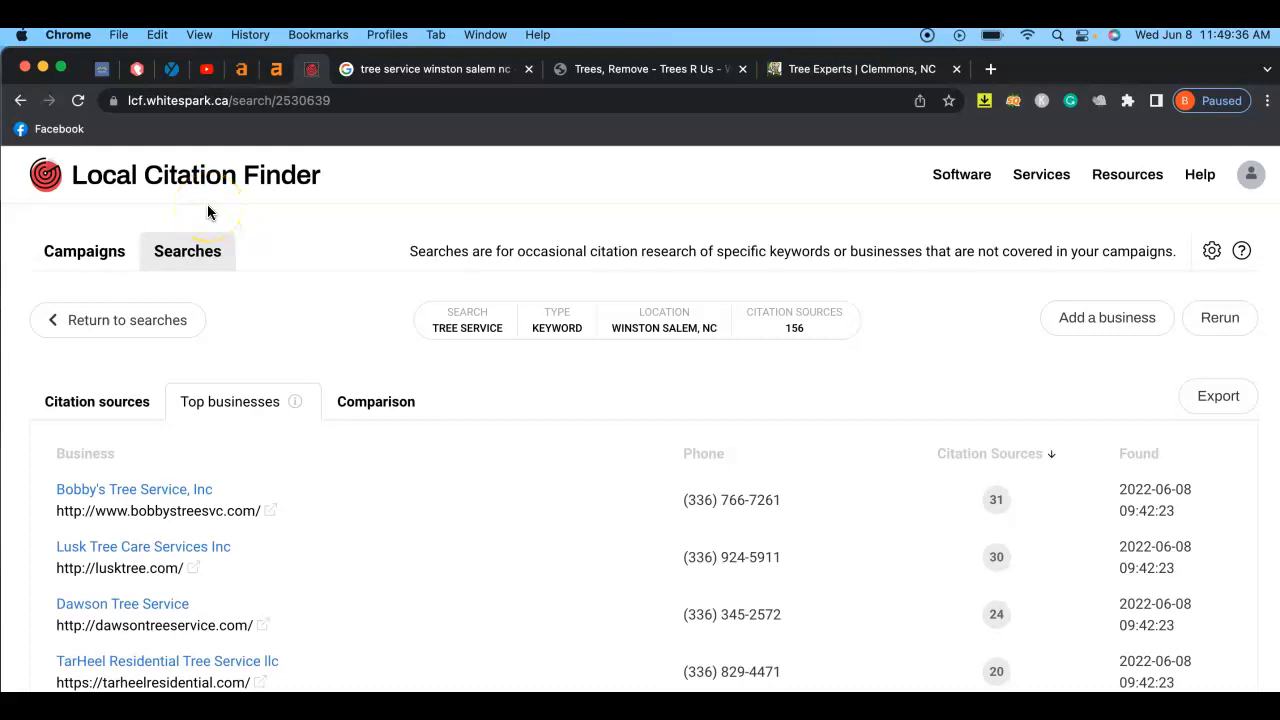
mouse_move(250, 277)
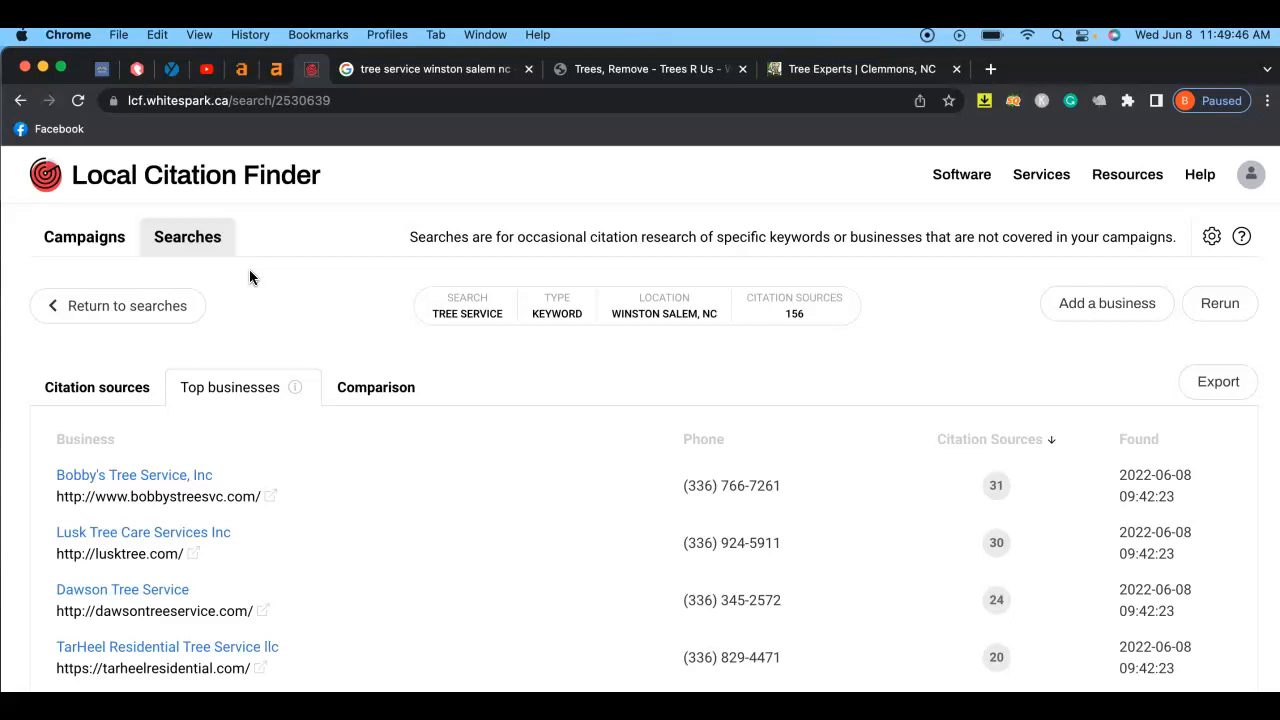
scroll("down", 3)
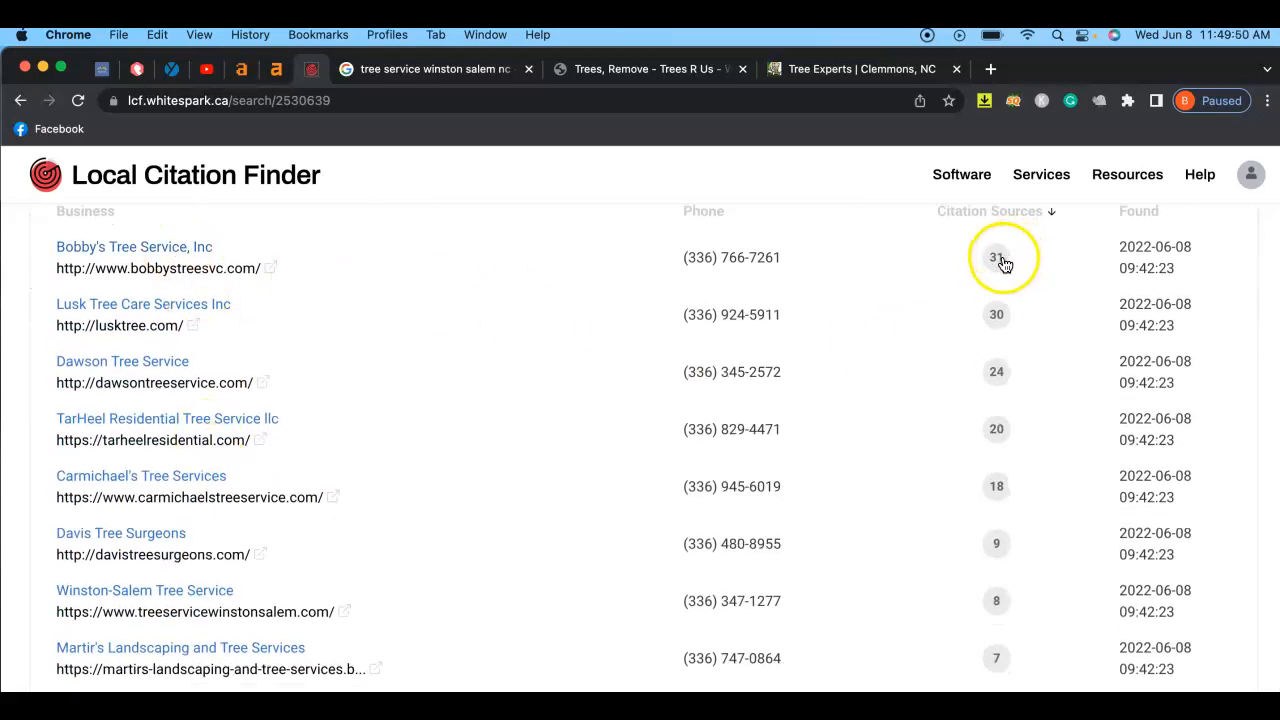
mouse_move(996, 314)
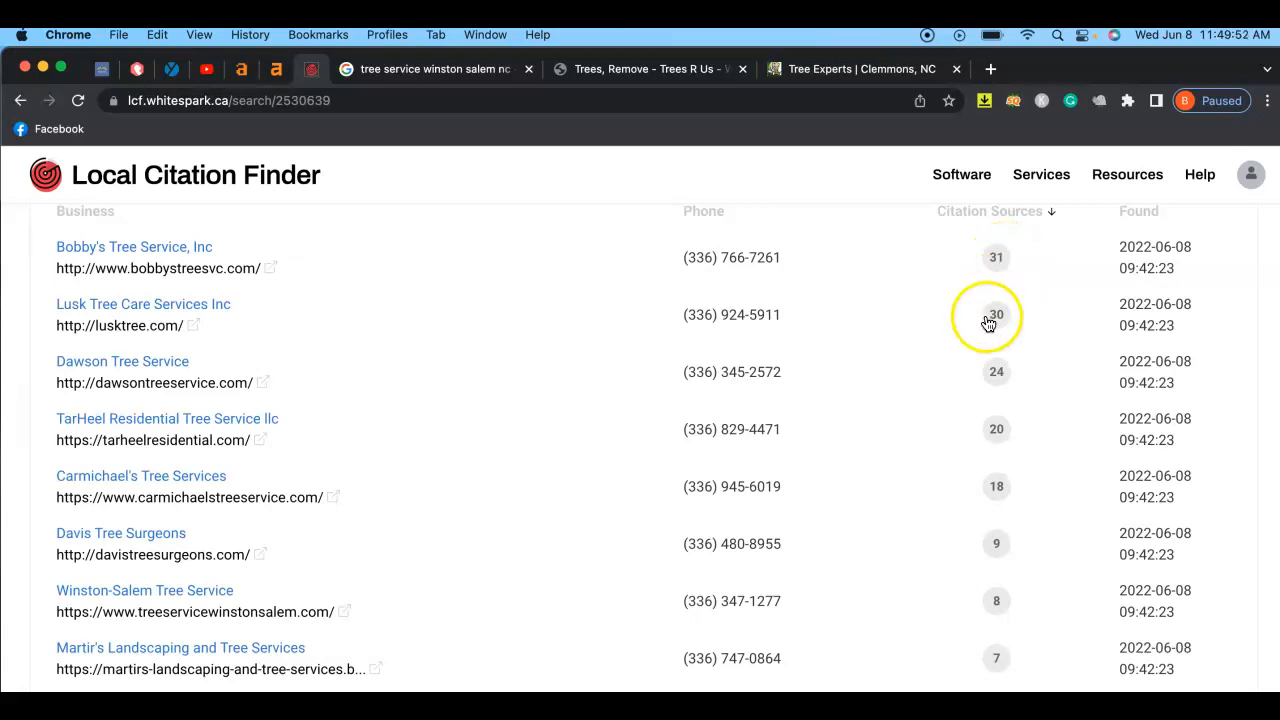
mouse_move(207, 326)
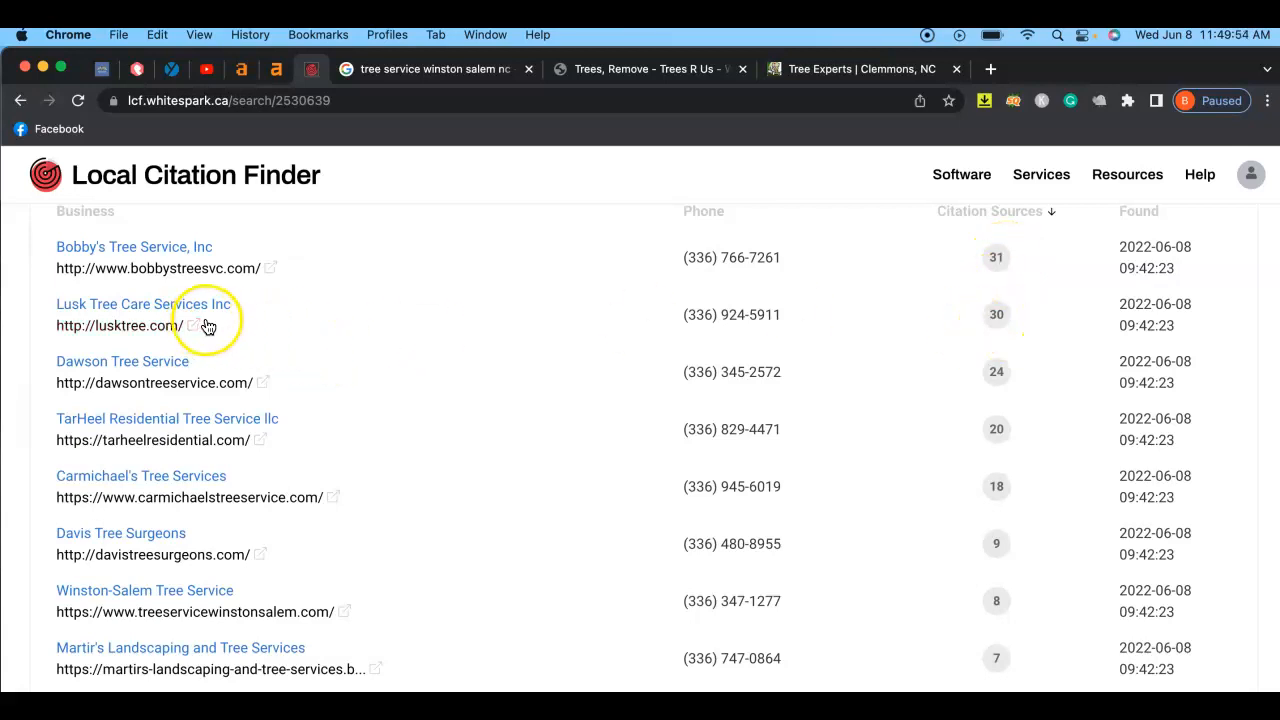
mouse_move(1020, 331)
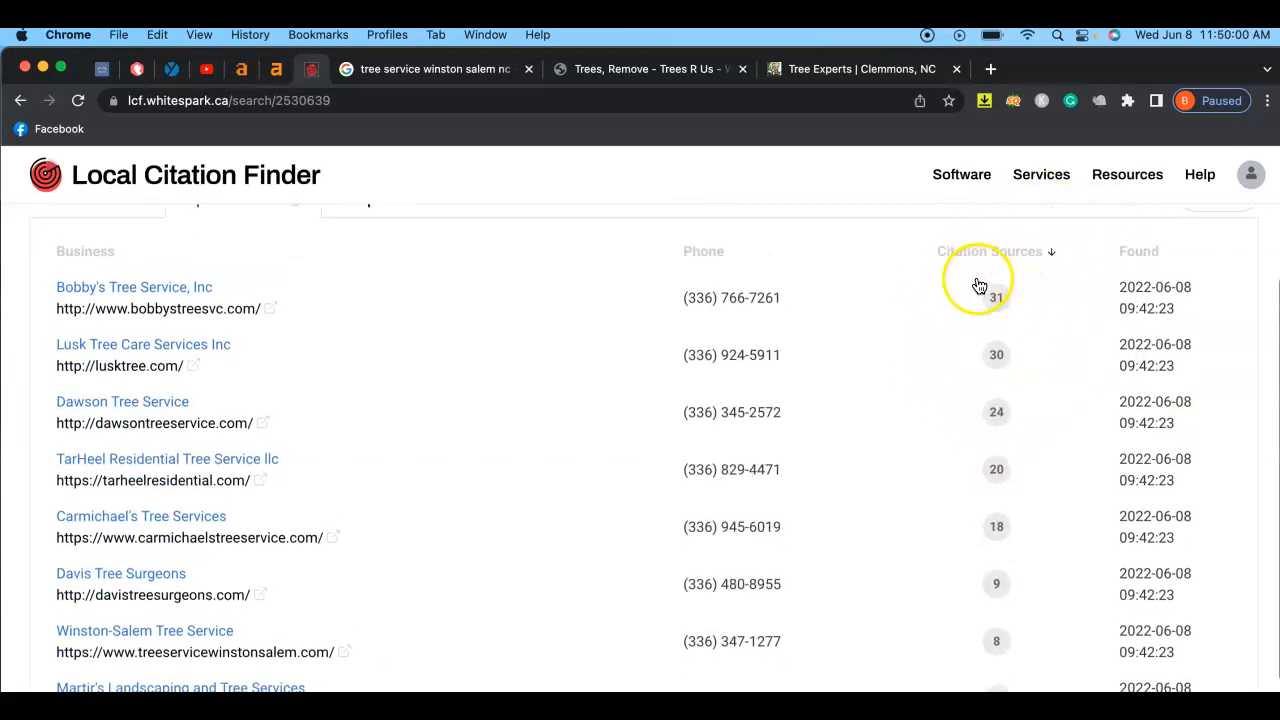
scroll("down", 3)
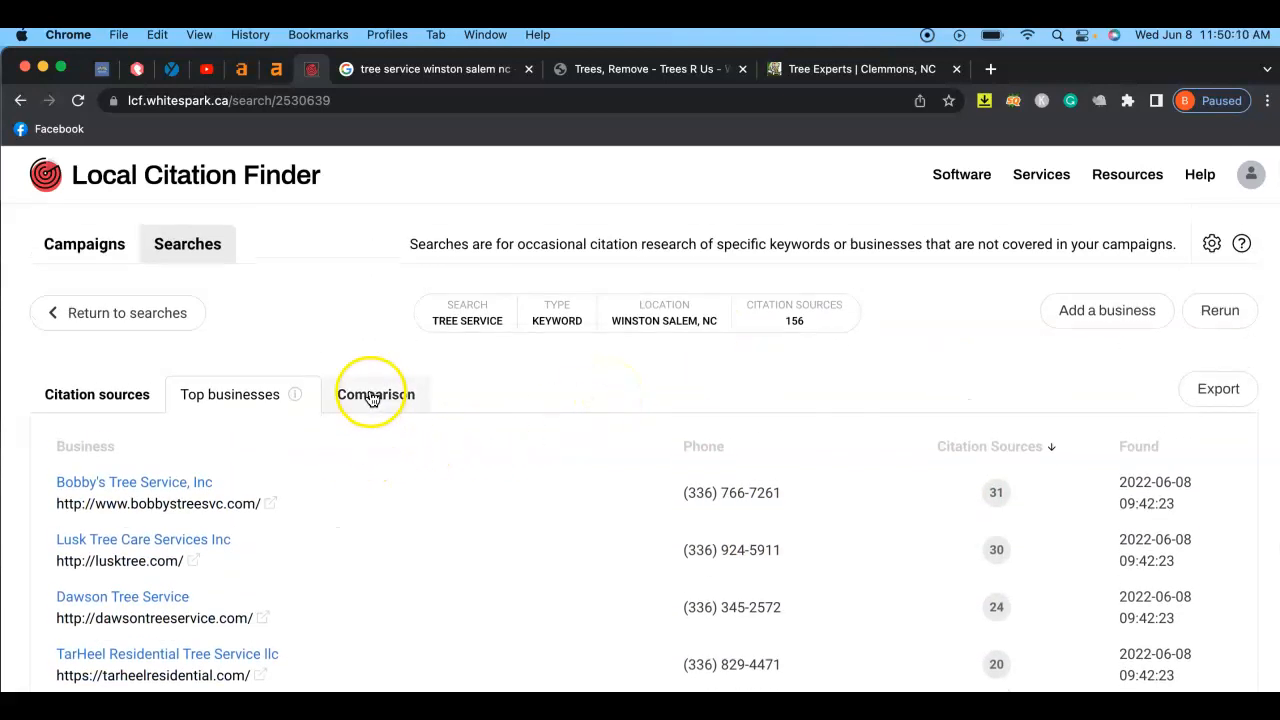
left_click(374, 394)
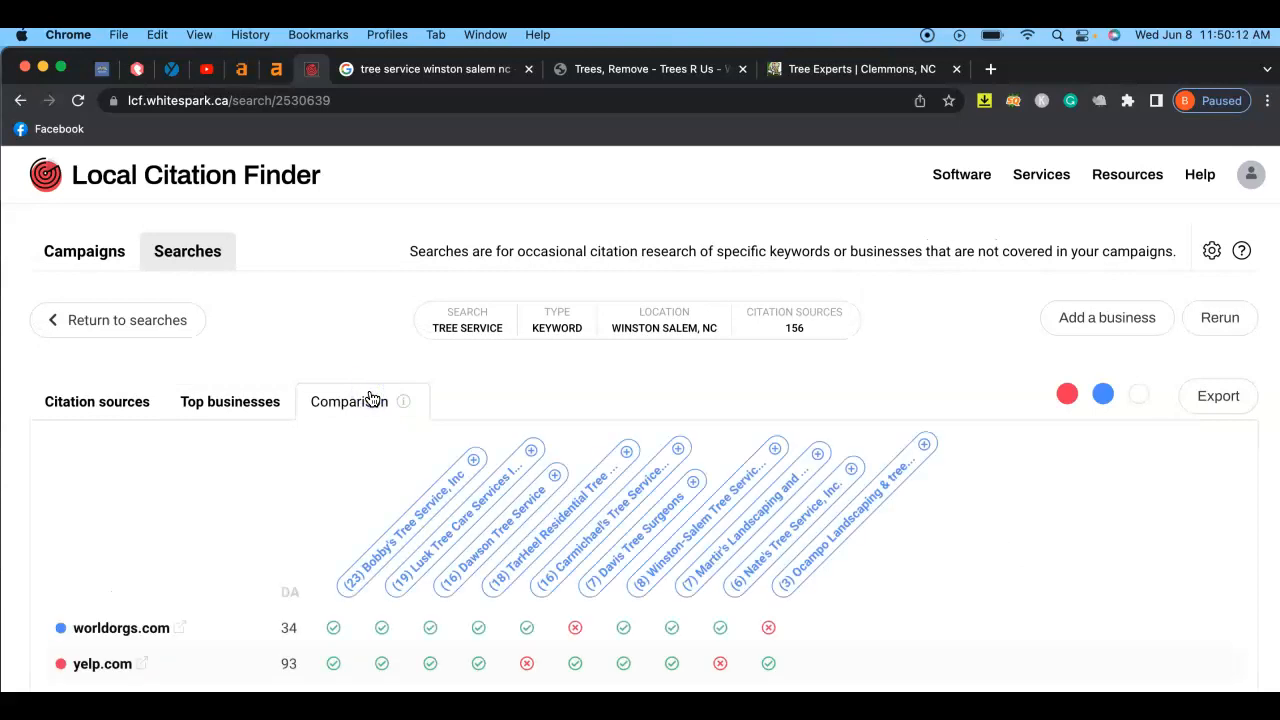
scroll("down", 3)
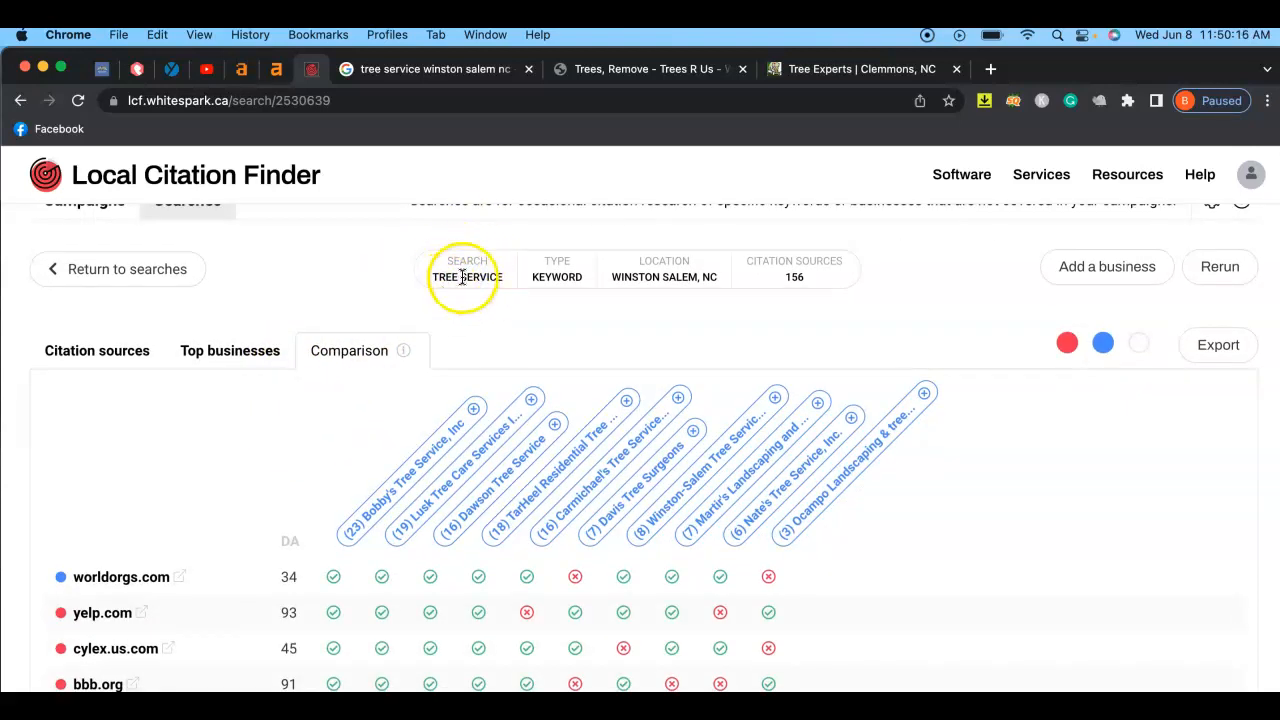
mouse_move(465, 388)
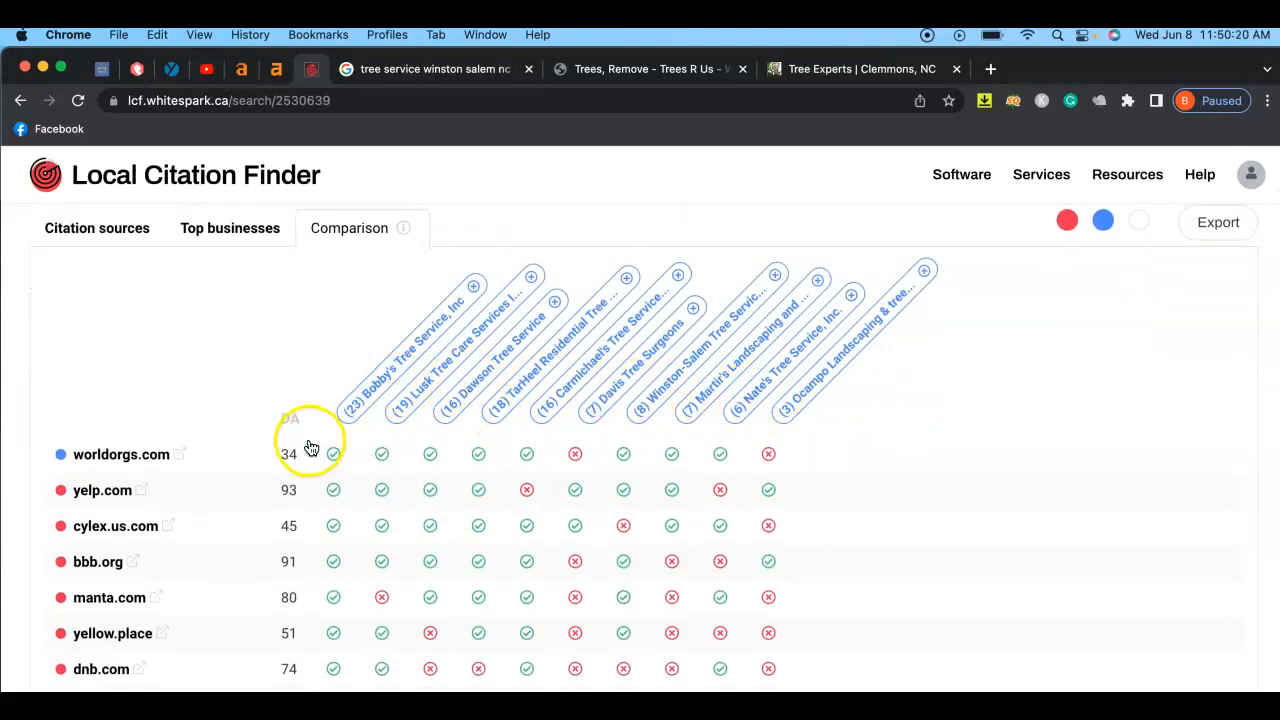
scroll("down", 3)
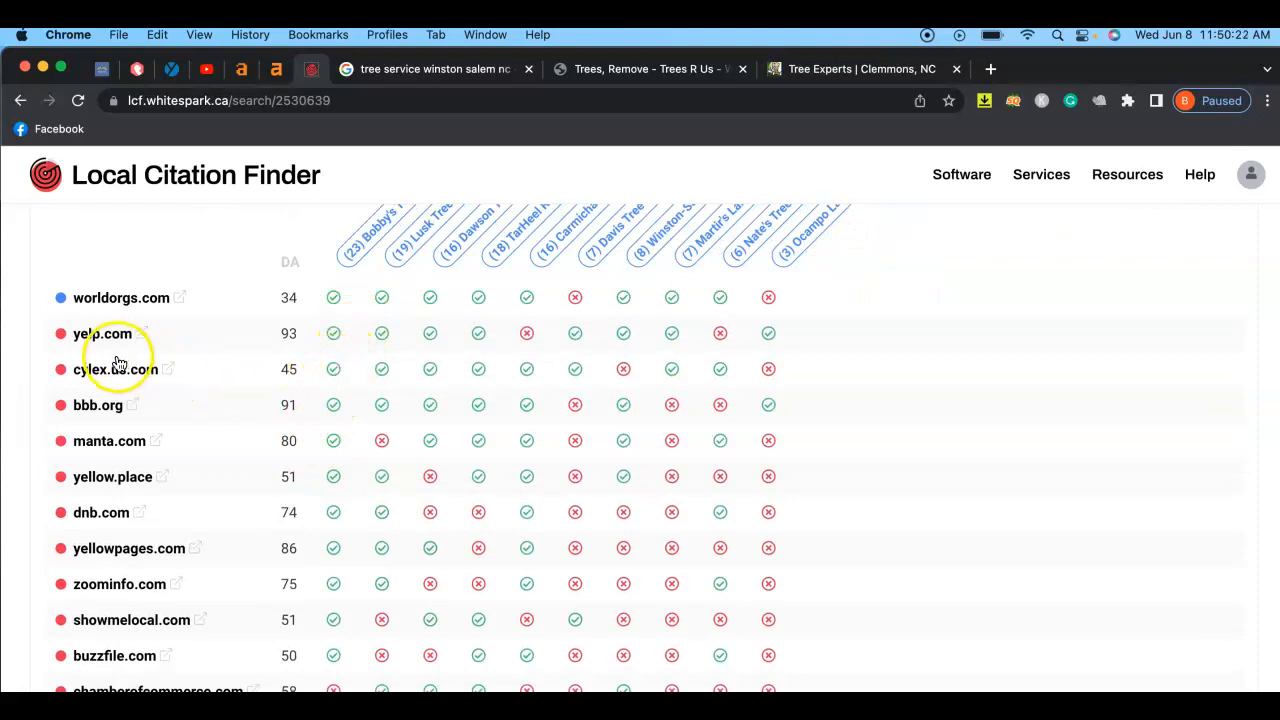
scroll("down", 3)
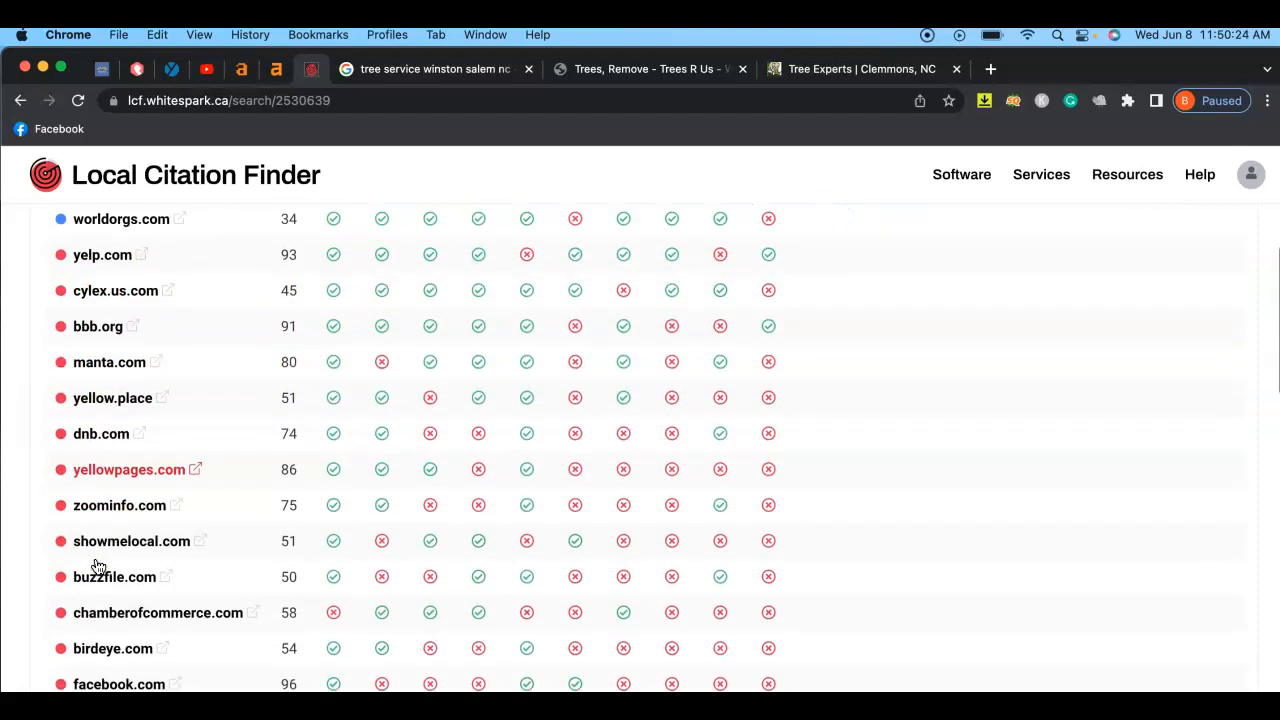
scroll("down", 3)
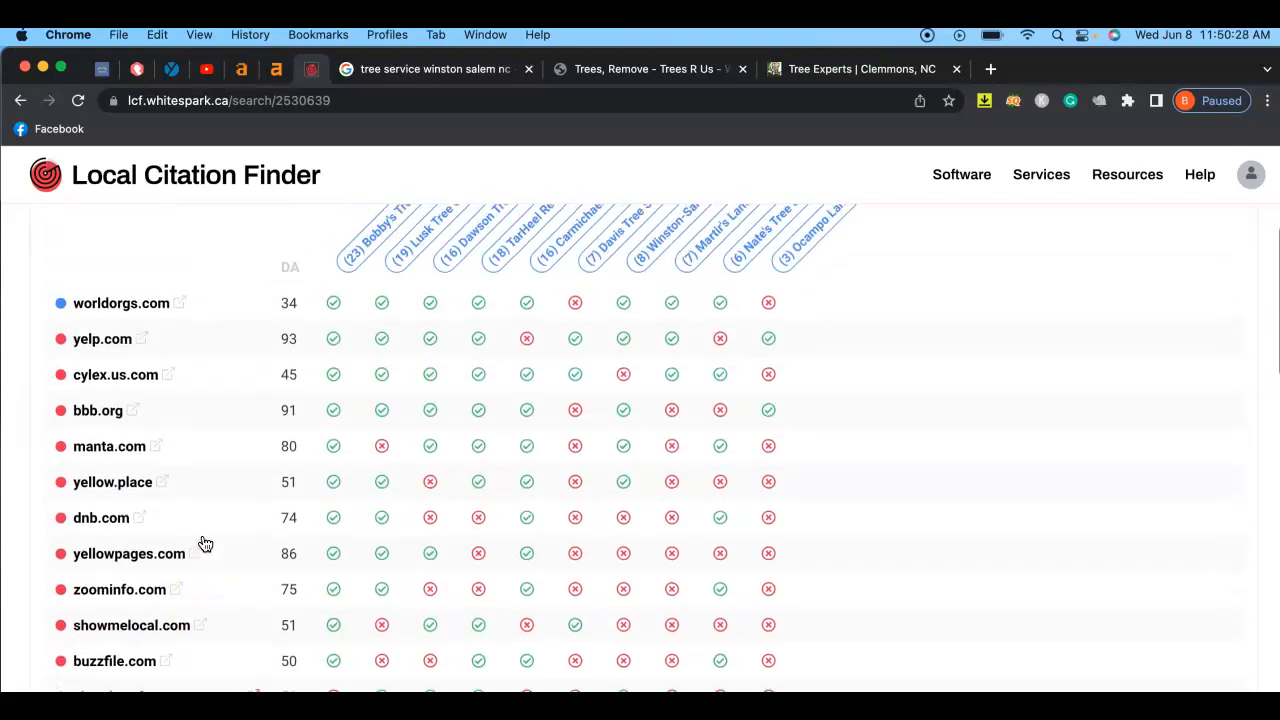
scroll("down", 3)
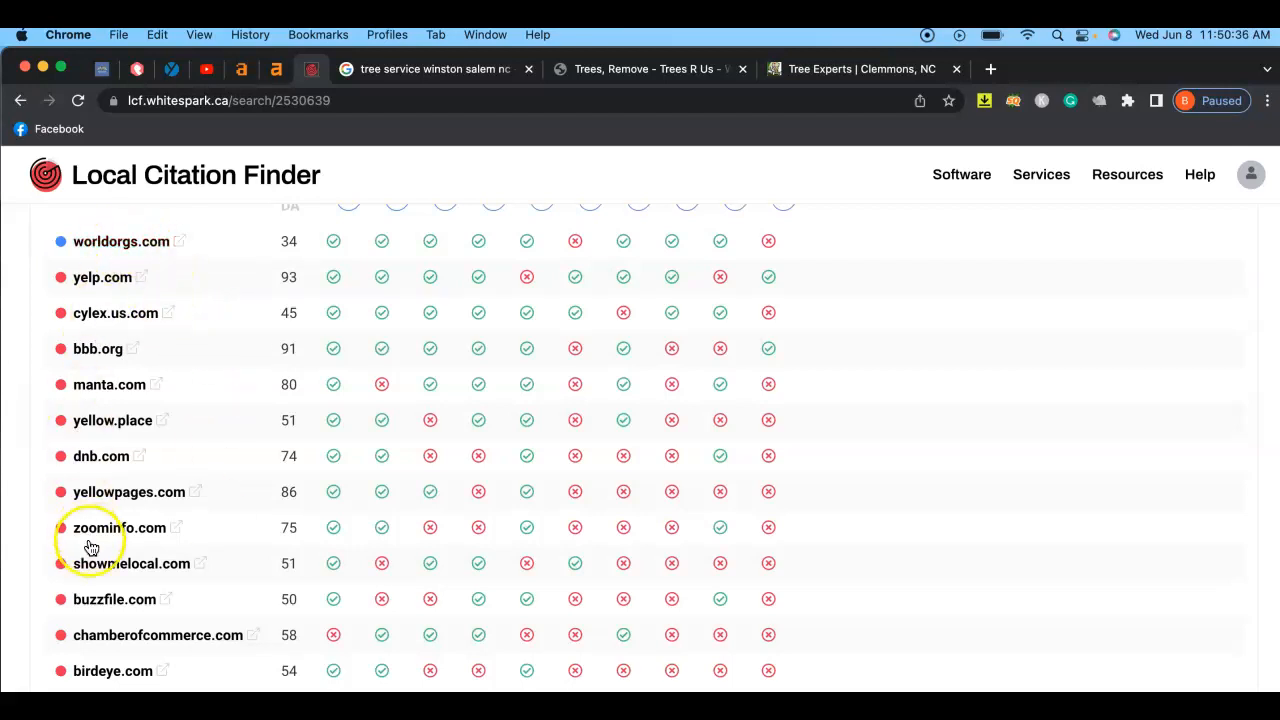
mouse_move(204, 338)
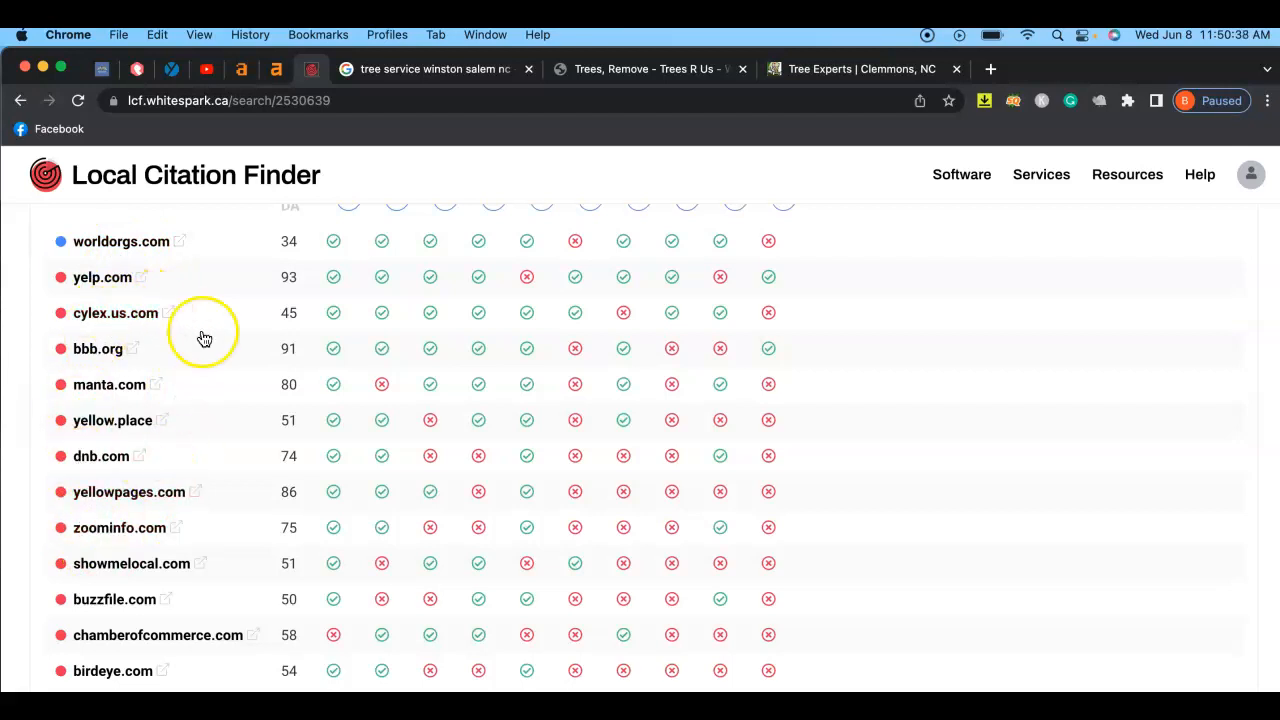
mouse_move(96, 372)
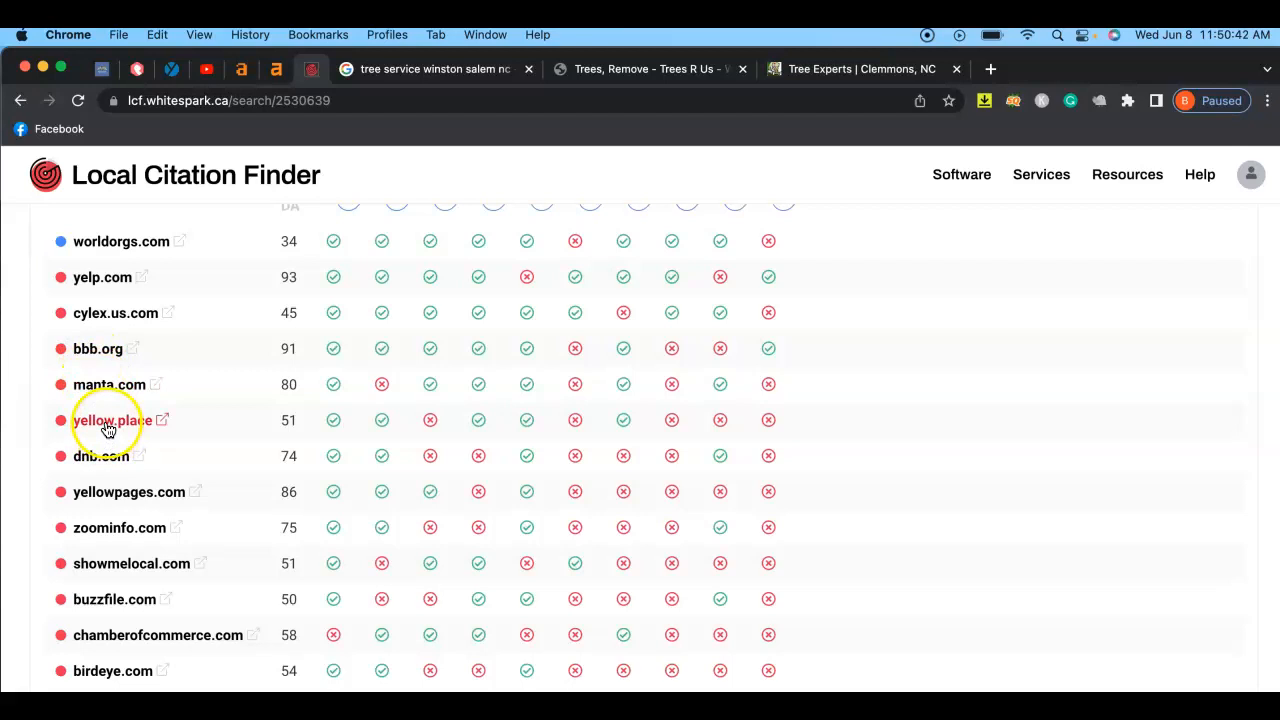
scroll("down", 3)
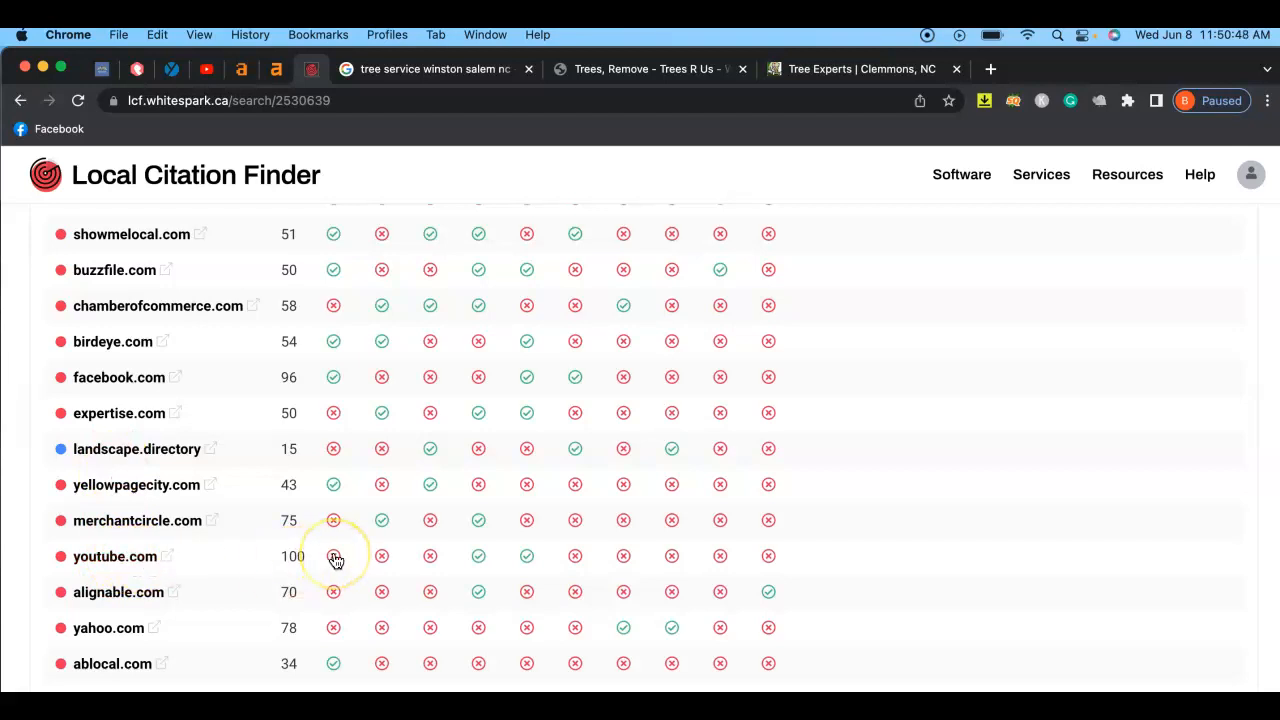
mouse_move(275, 573)
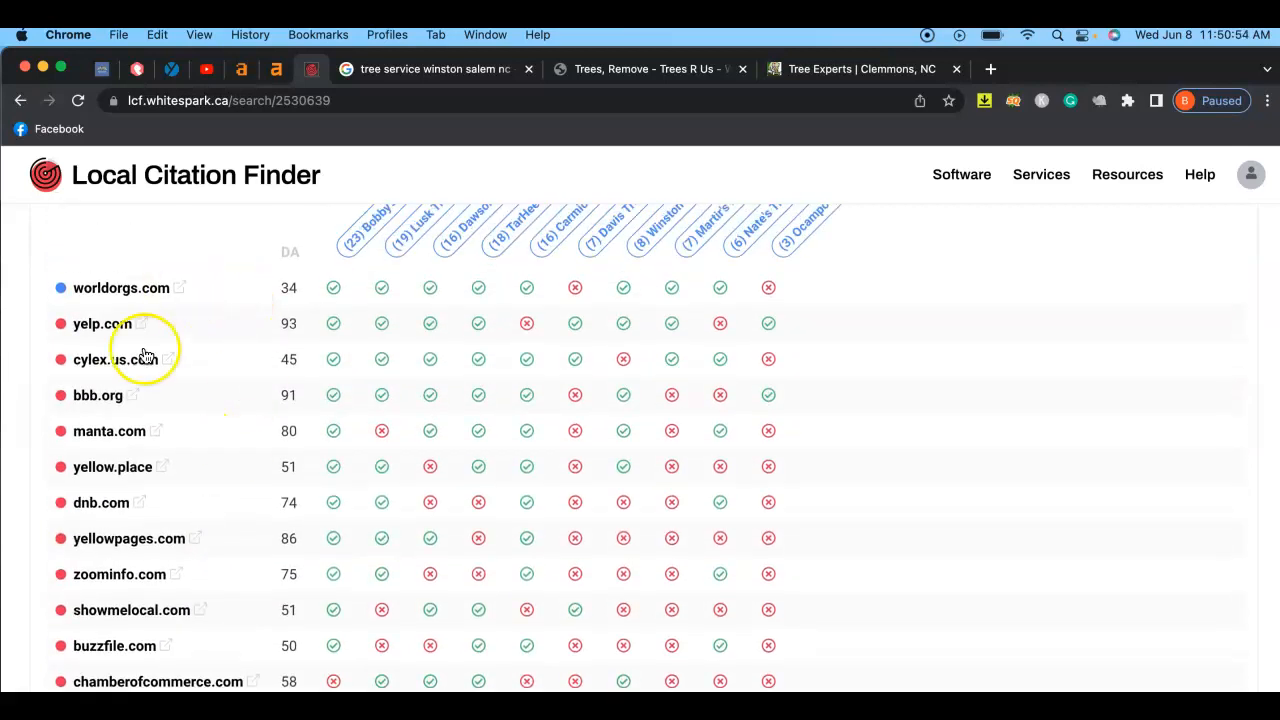
mouse_move(155, 527)
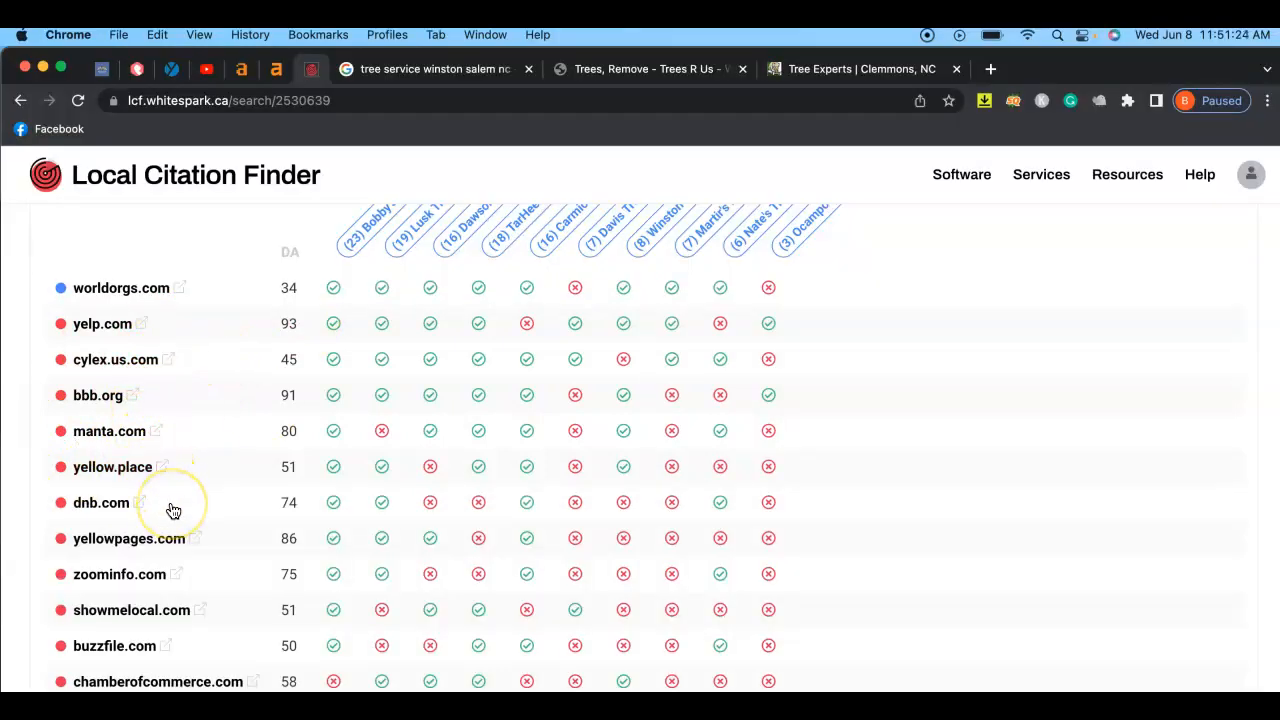
mouse_move(211, 314)
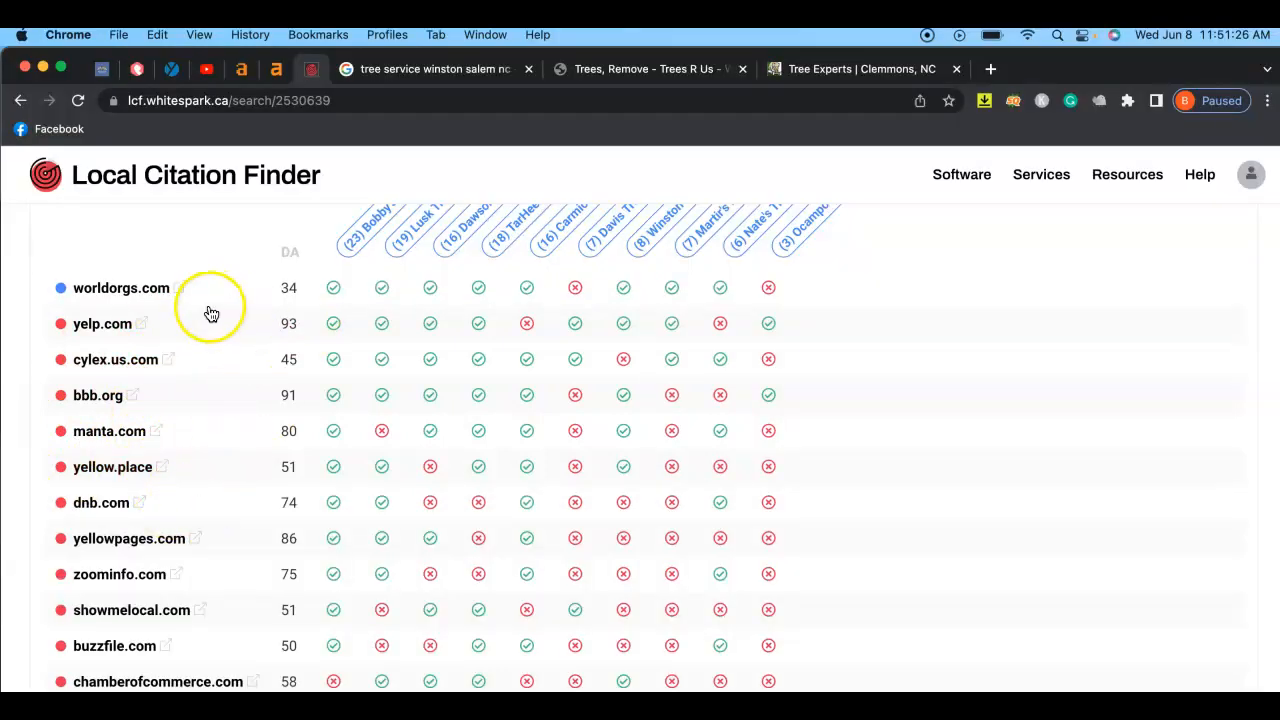
Step: Highlight the Trees R Us welcome heading, then return to Bobby's Tree Service homepage top
left_click(648, 69)
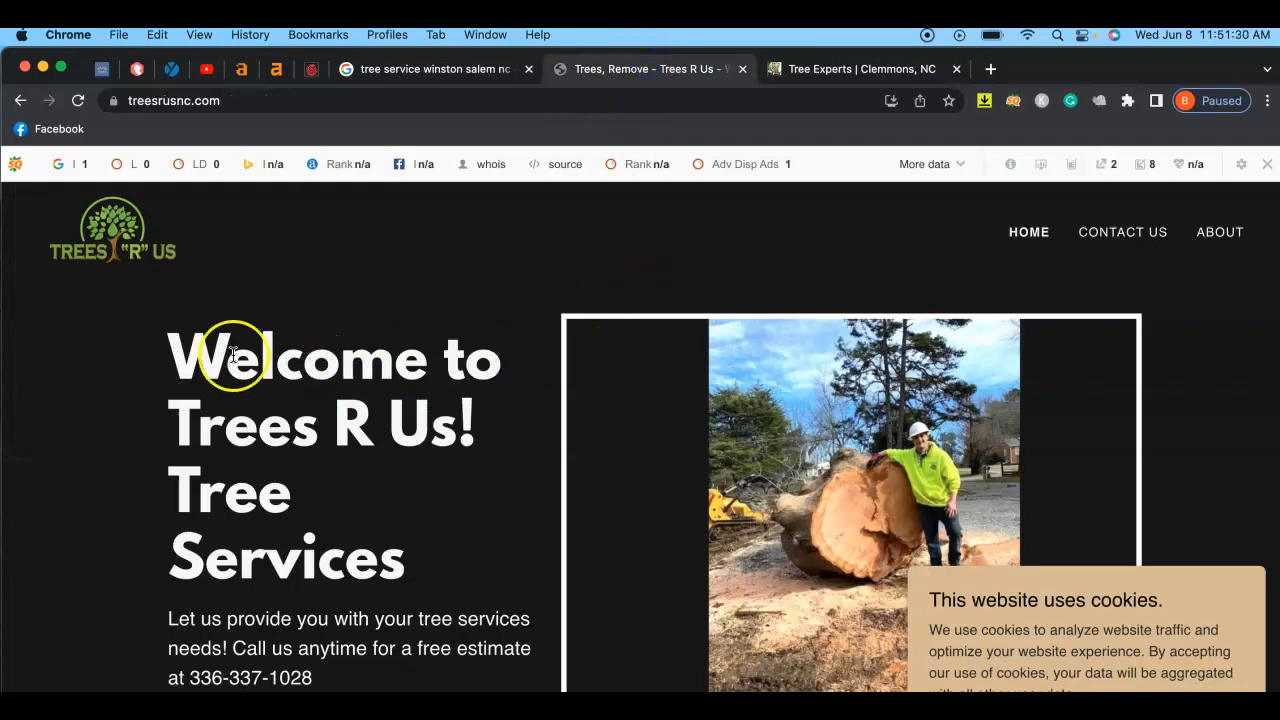
left_click_drag(230, 357, 420, 475)
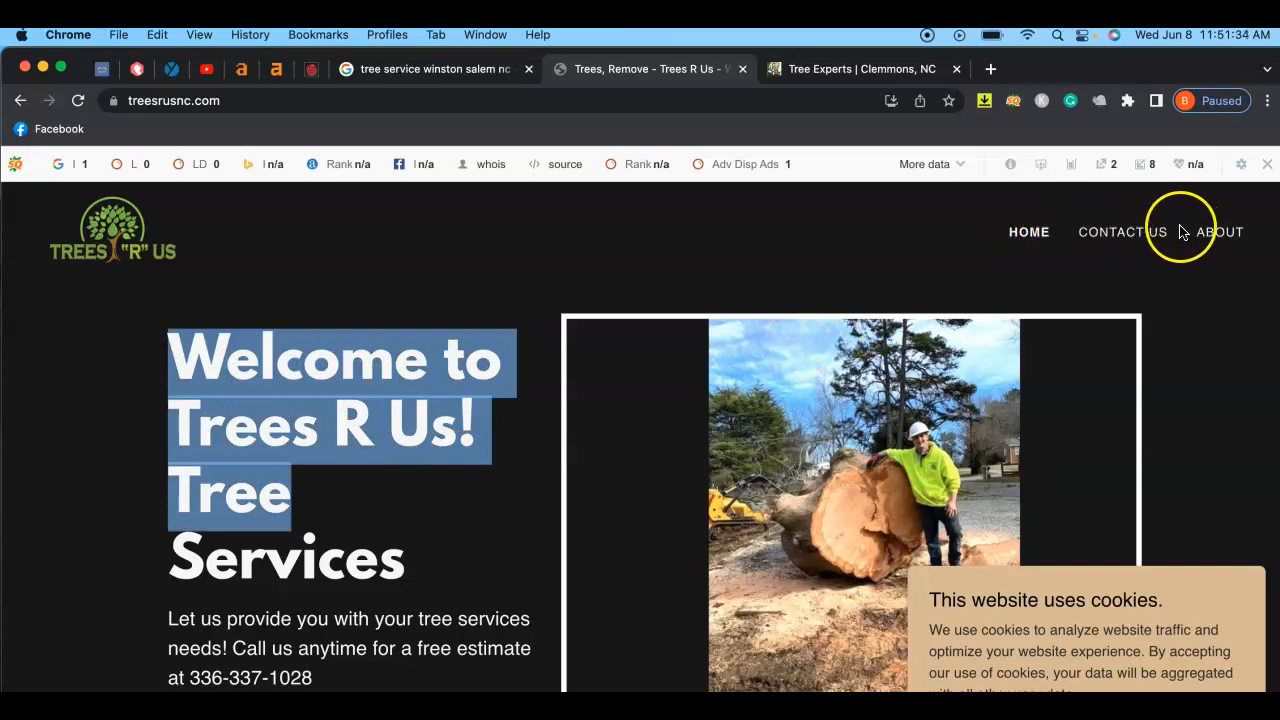
mouse_move(357, 317)
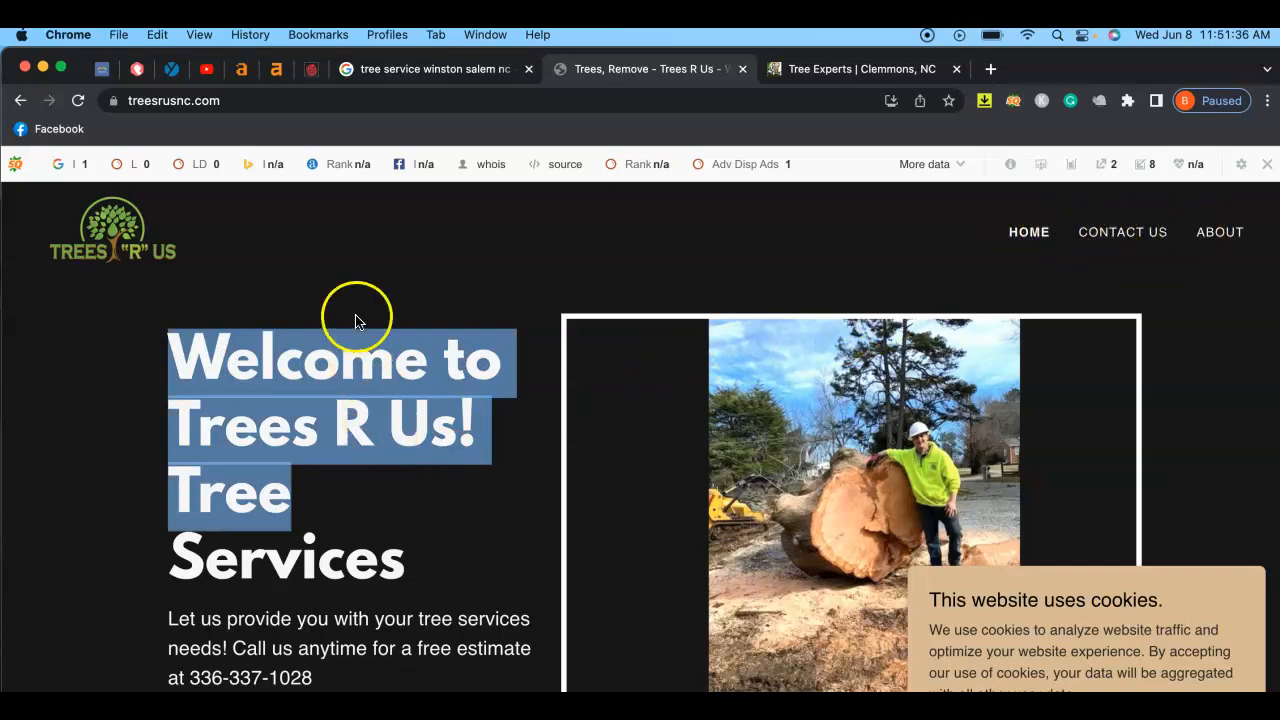
mouse_move(58, 164)
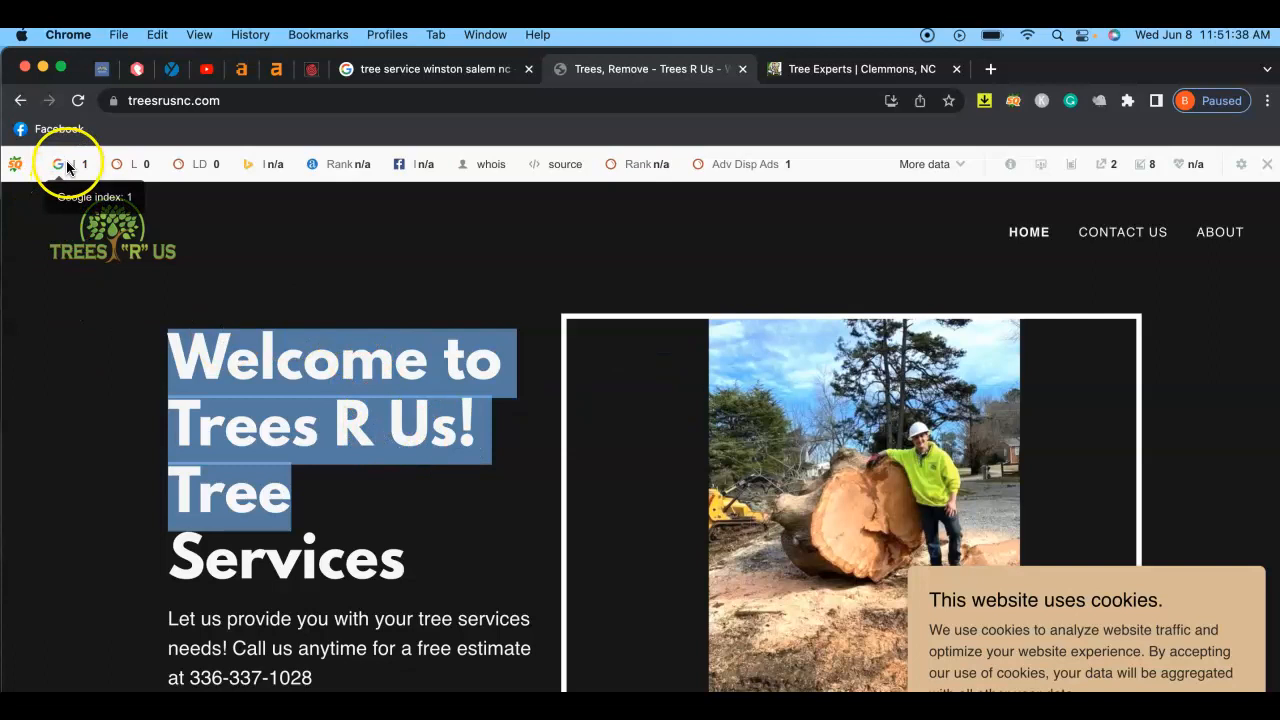
mouse_move(1000, 110)
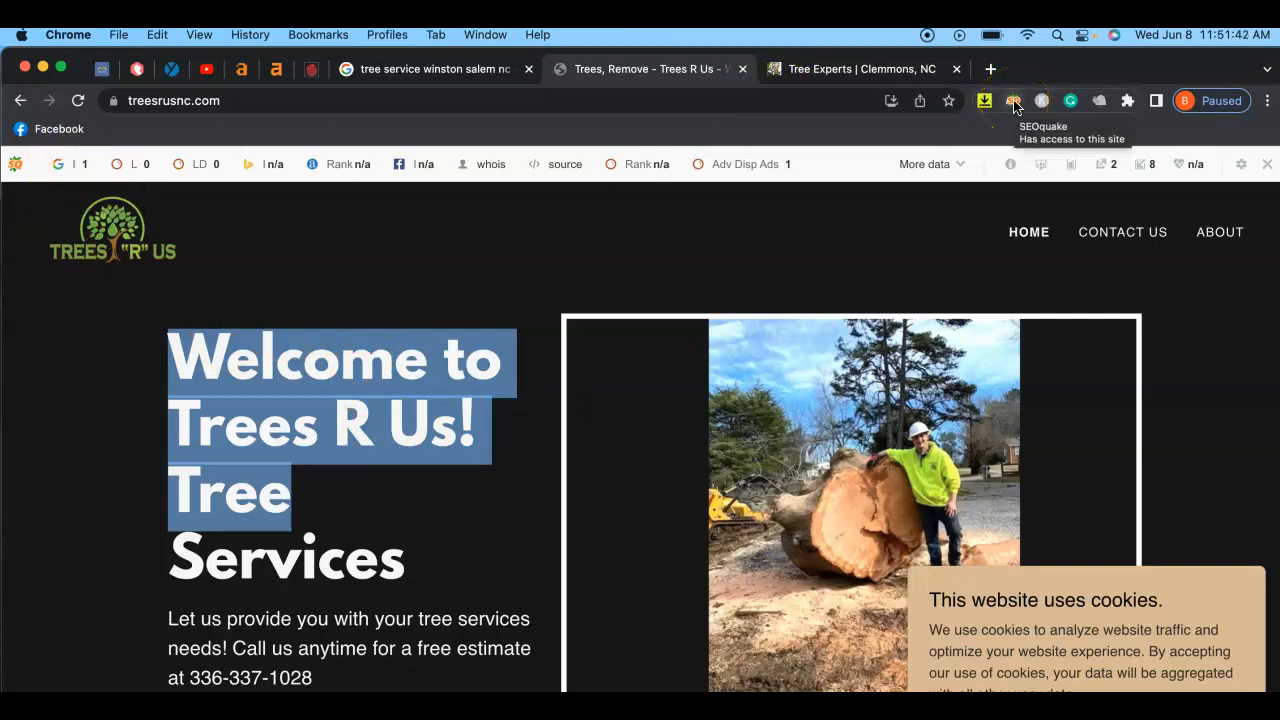
left_click(860, 68)
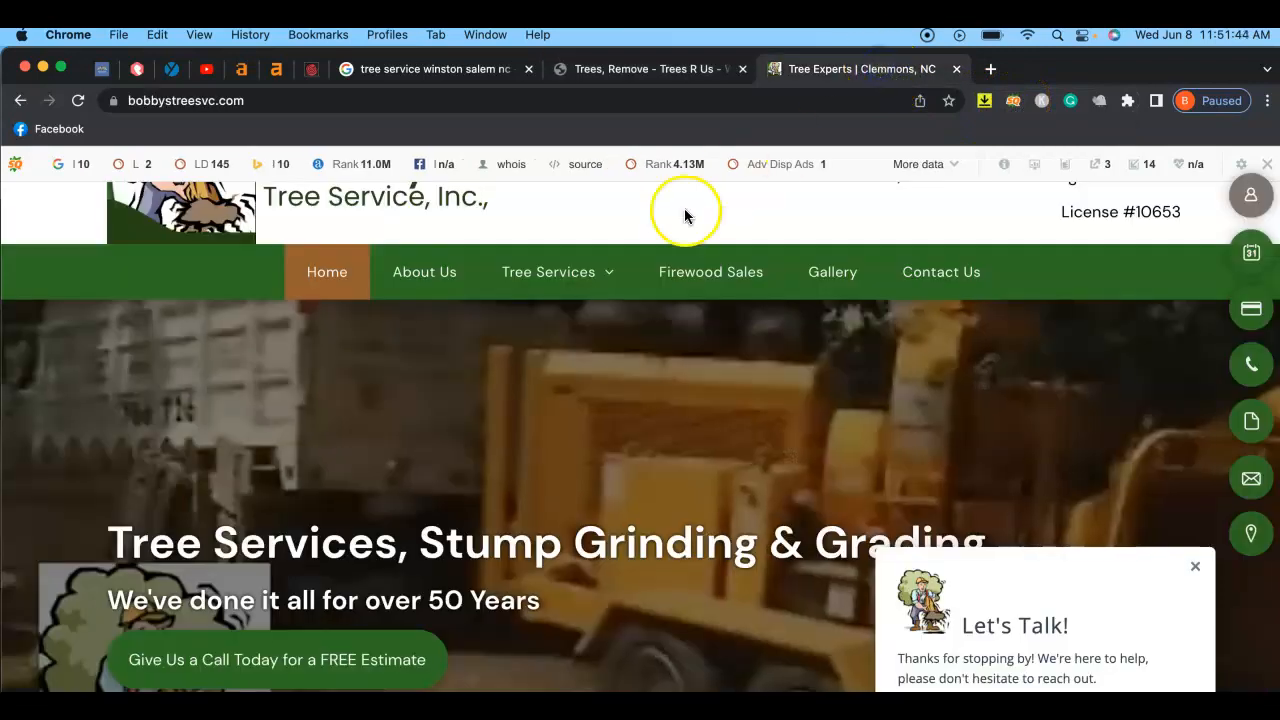
scroll("up", 3)
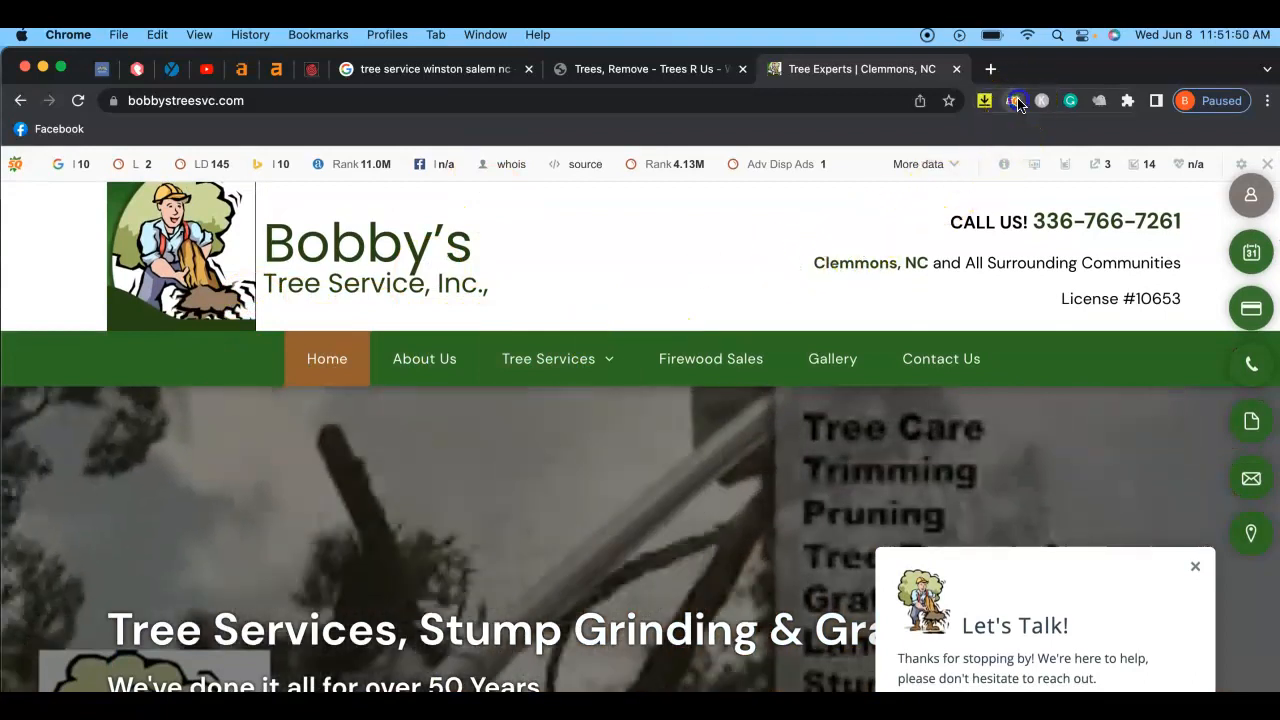
Step: Review SEOquake's Diagnosis page audit for Bobby's Tree Service, then go back to Trees R Us
left_click(1016, 100)
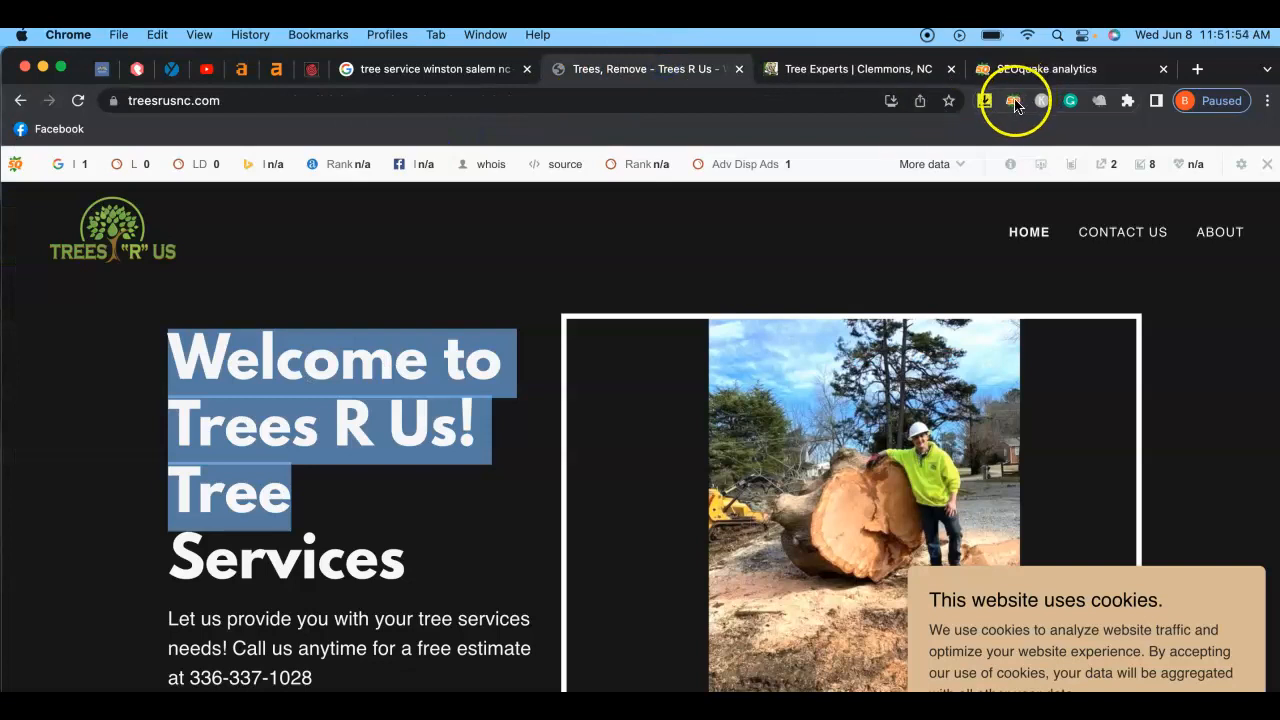
left_click(1013, 100)
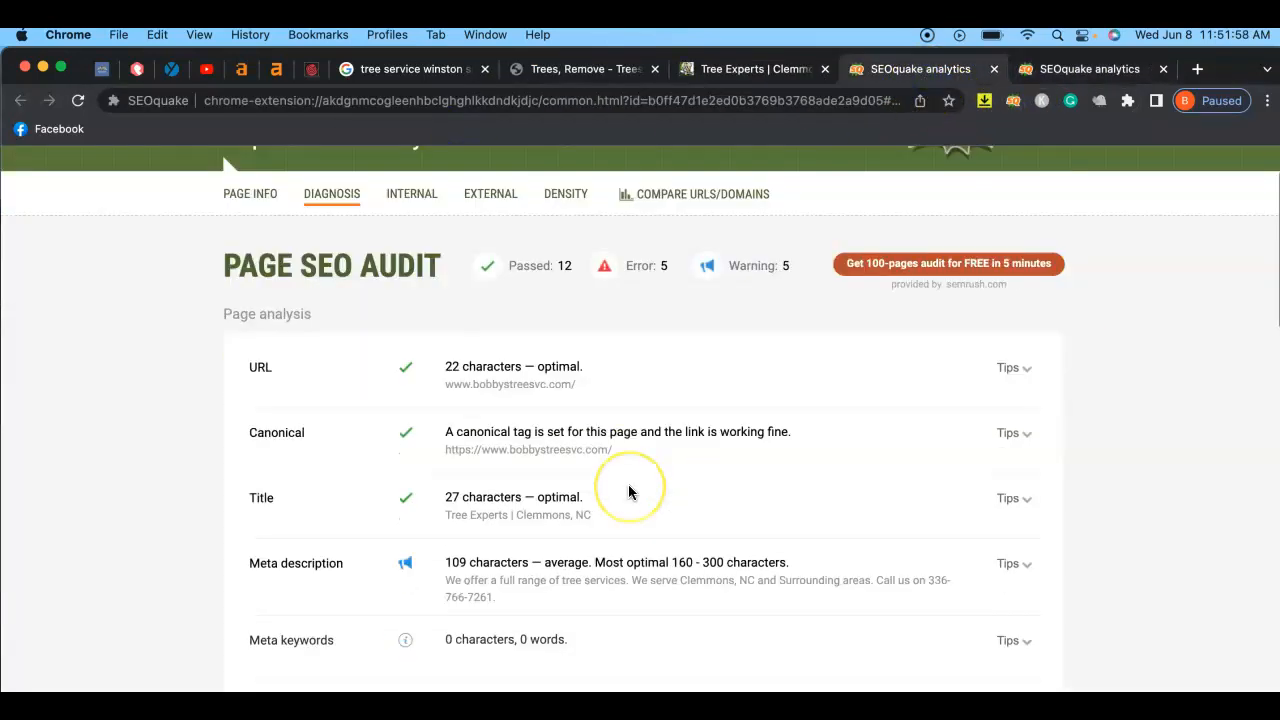
scroll("down", 3)
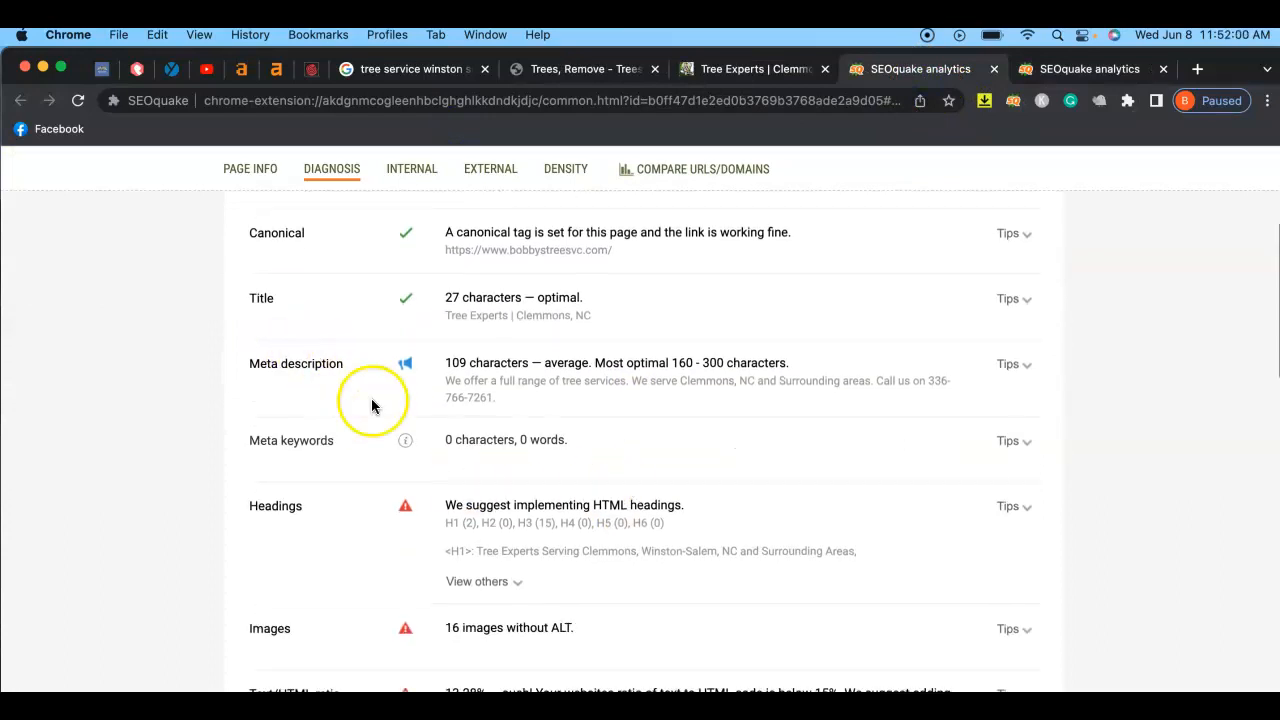
scroll("down", 3)
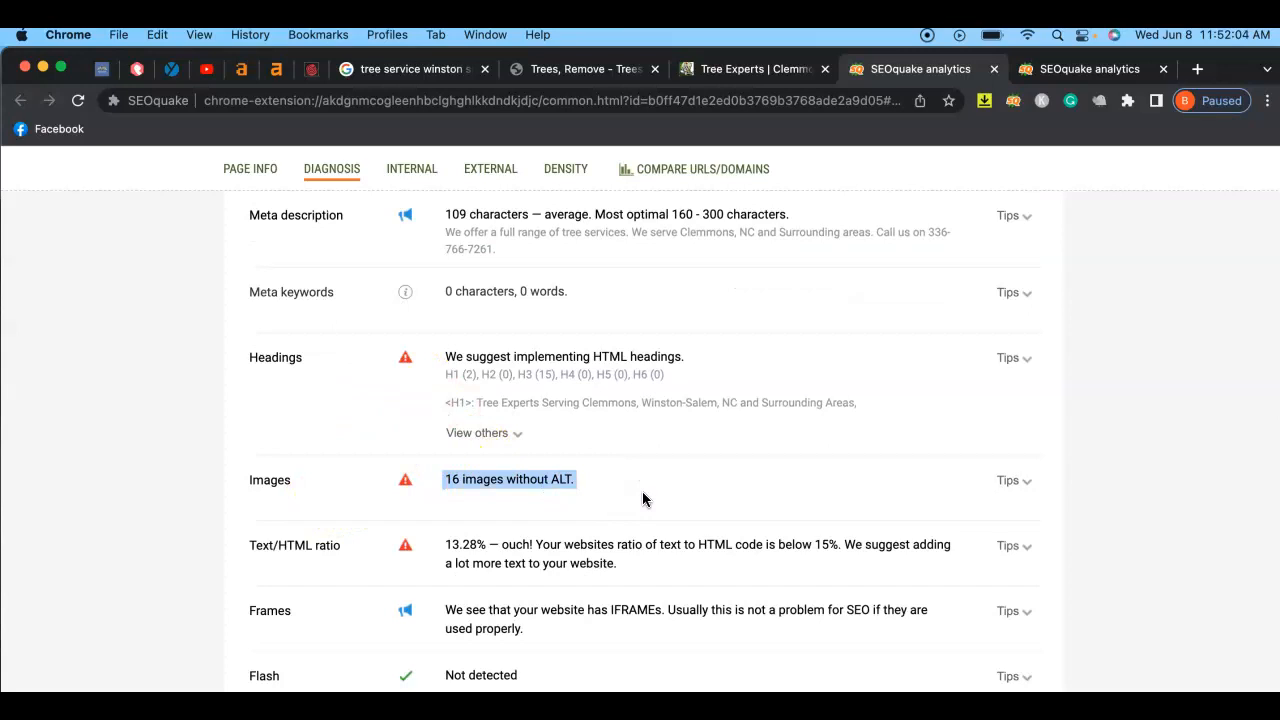
scroll("down", 3)
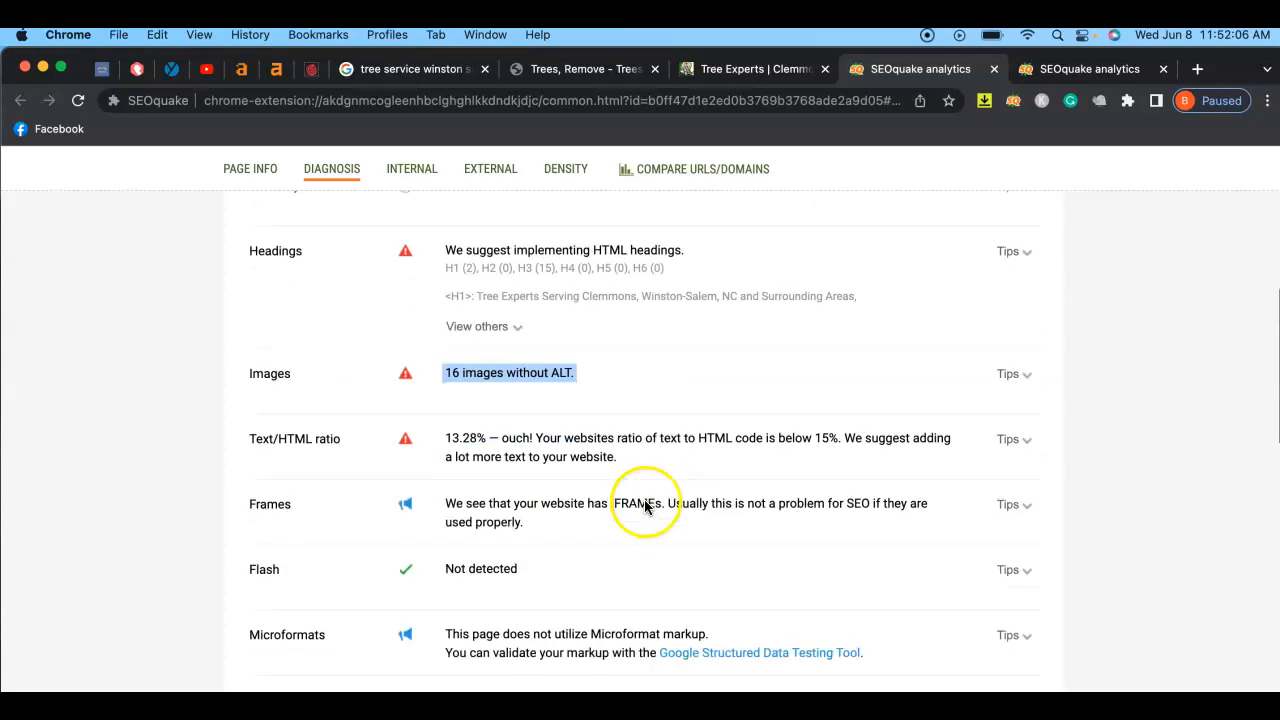
scroll("down", 3)
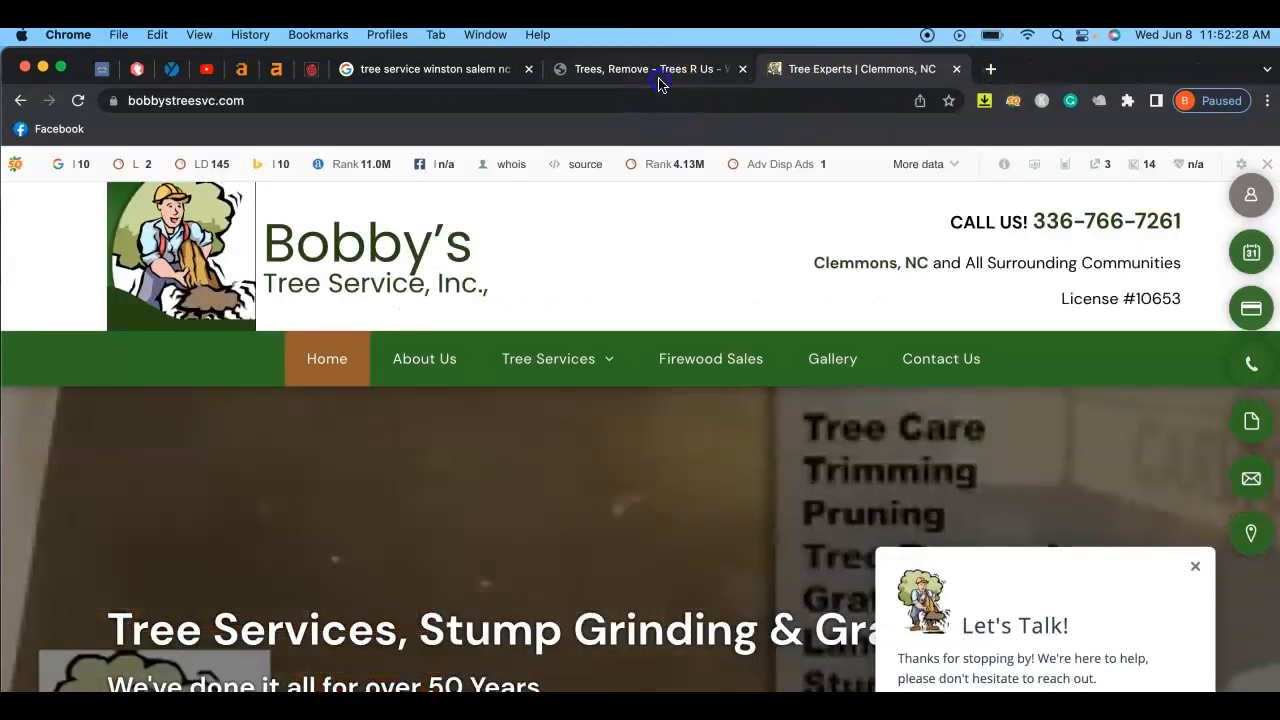
left_click(650, 68)
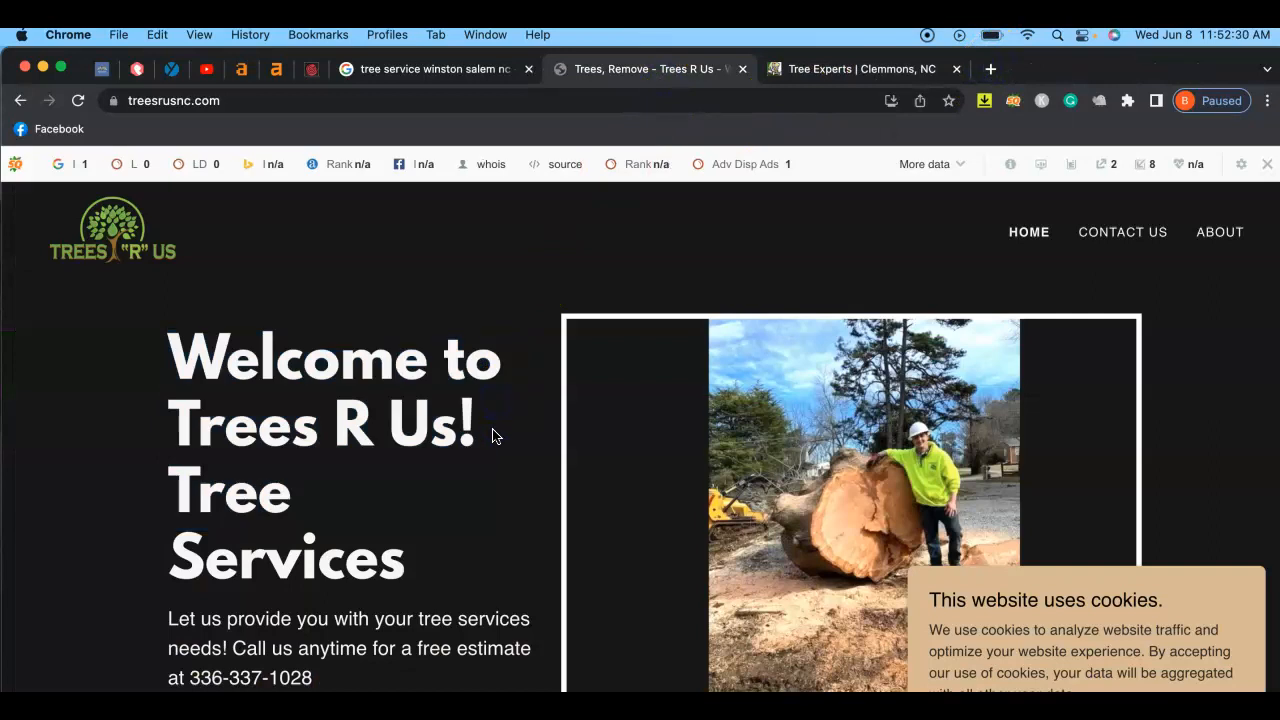